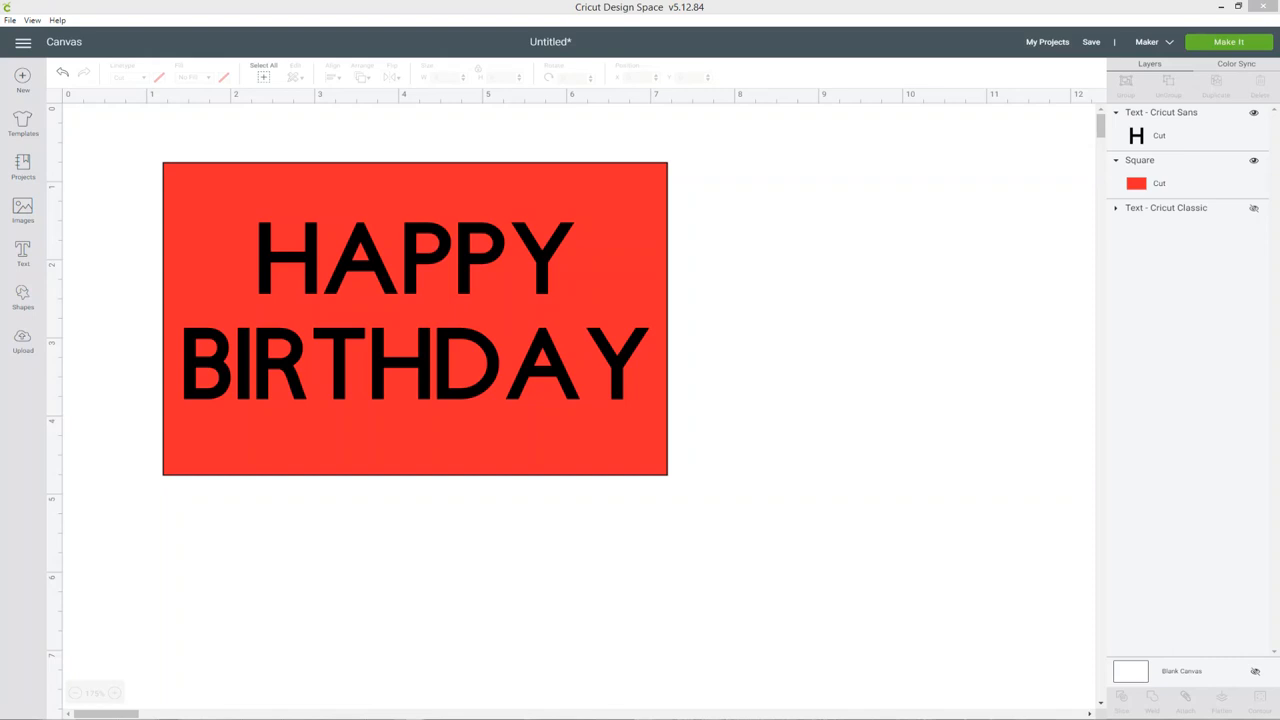
mouse_move(772, 448)
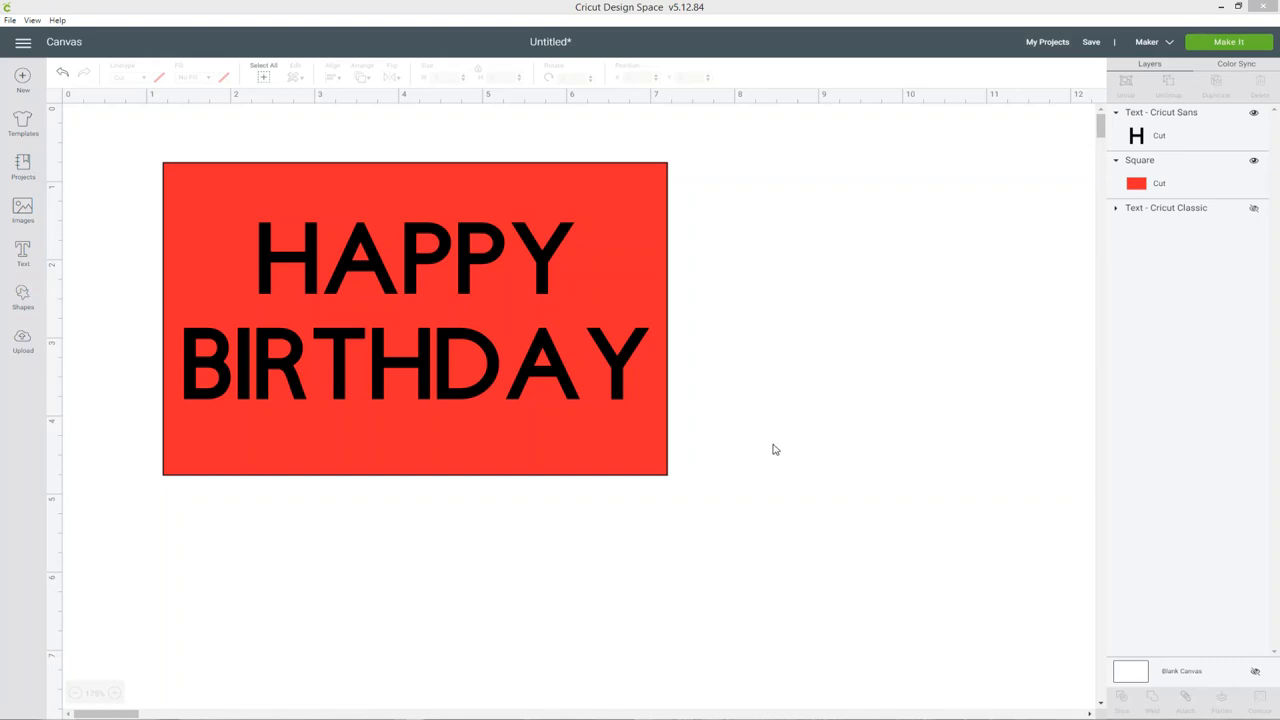
mouse_move(772, 446)
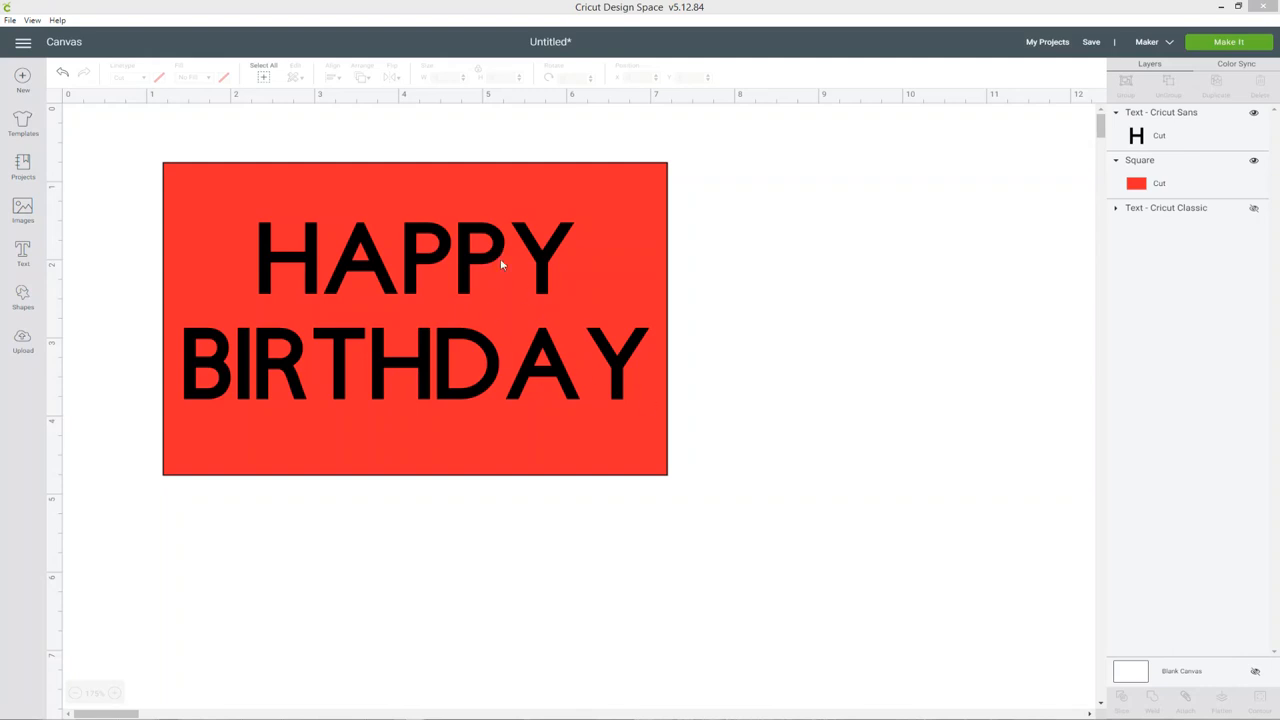
mouse_move(790, 316)
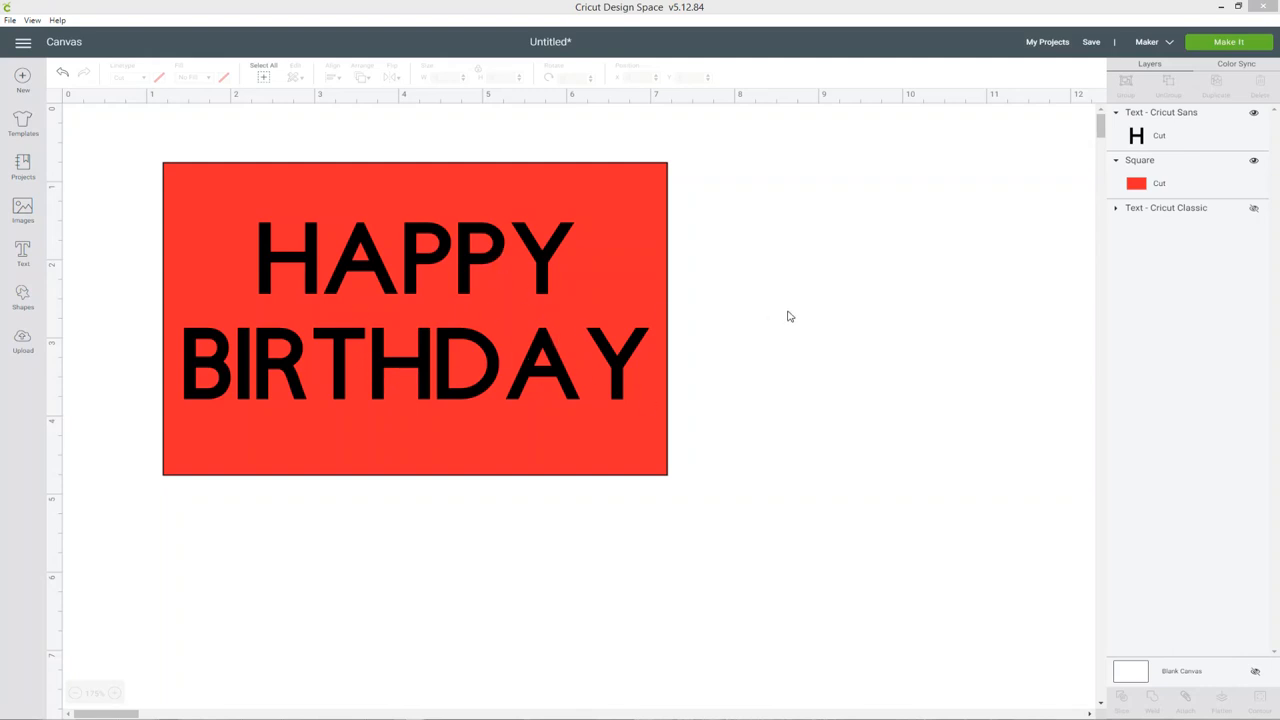
mouse_move(300, 284)
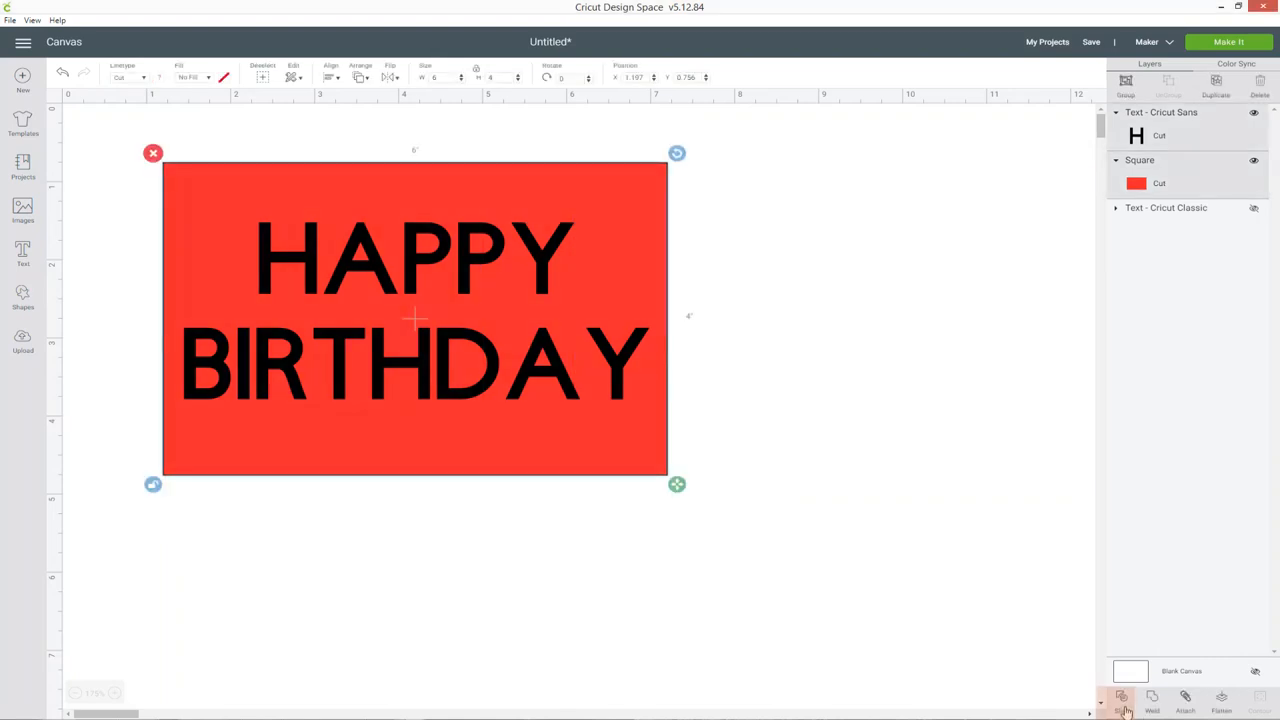
Slice HAPPY BIRTHDAY out of the red rectangle and preview it on the 12" cutting mat.
click(1122, 700)
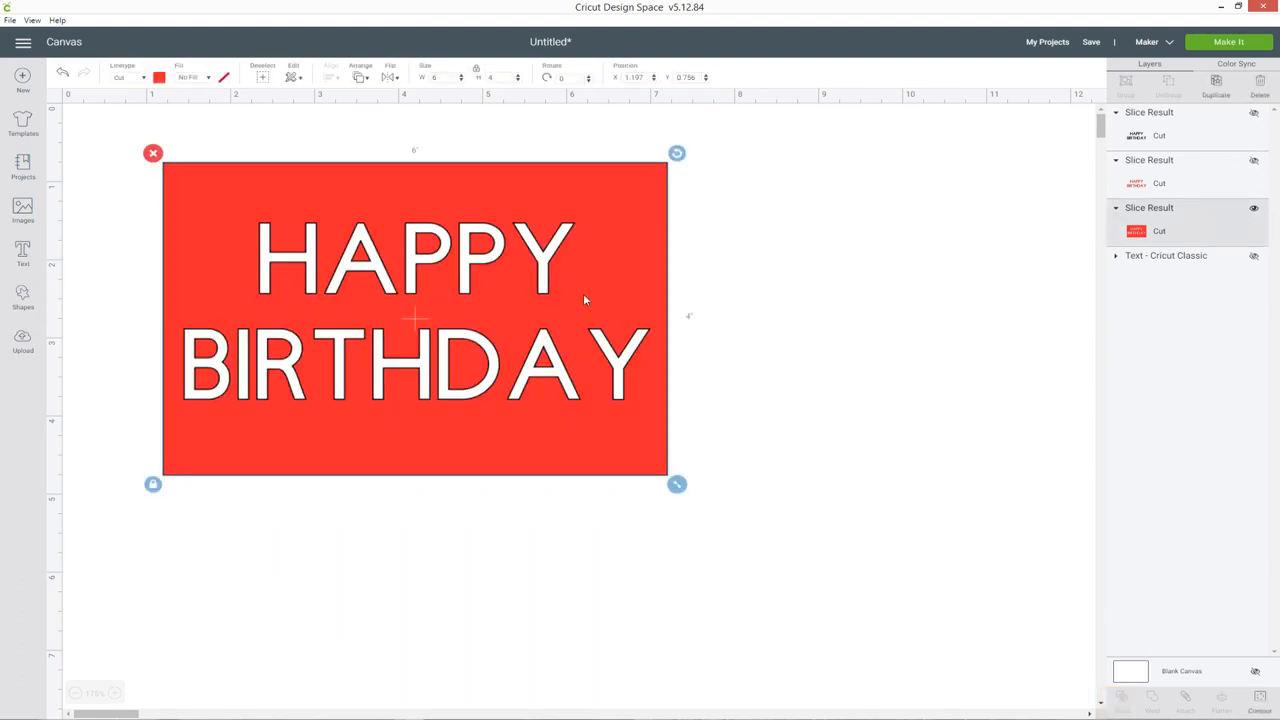
mouse_move(844, 248)
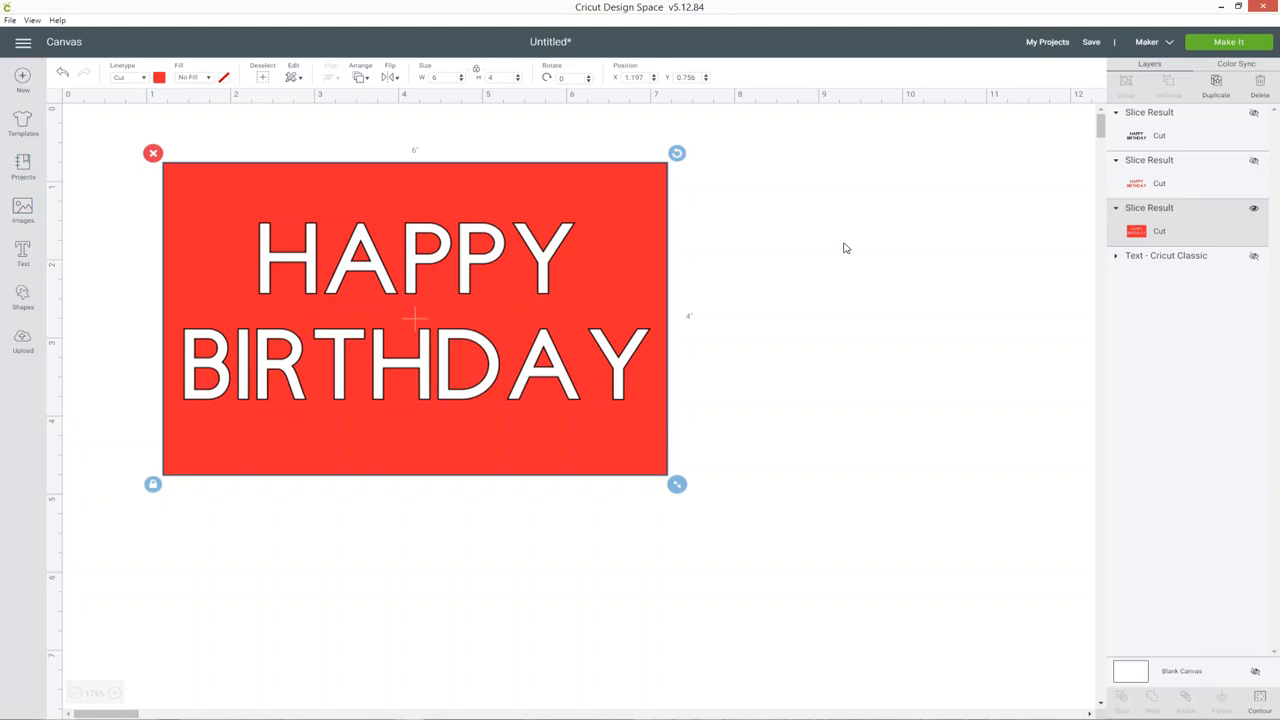
mouse_move(970, 240)
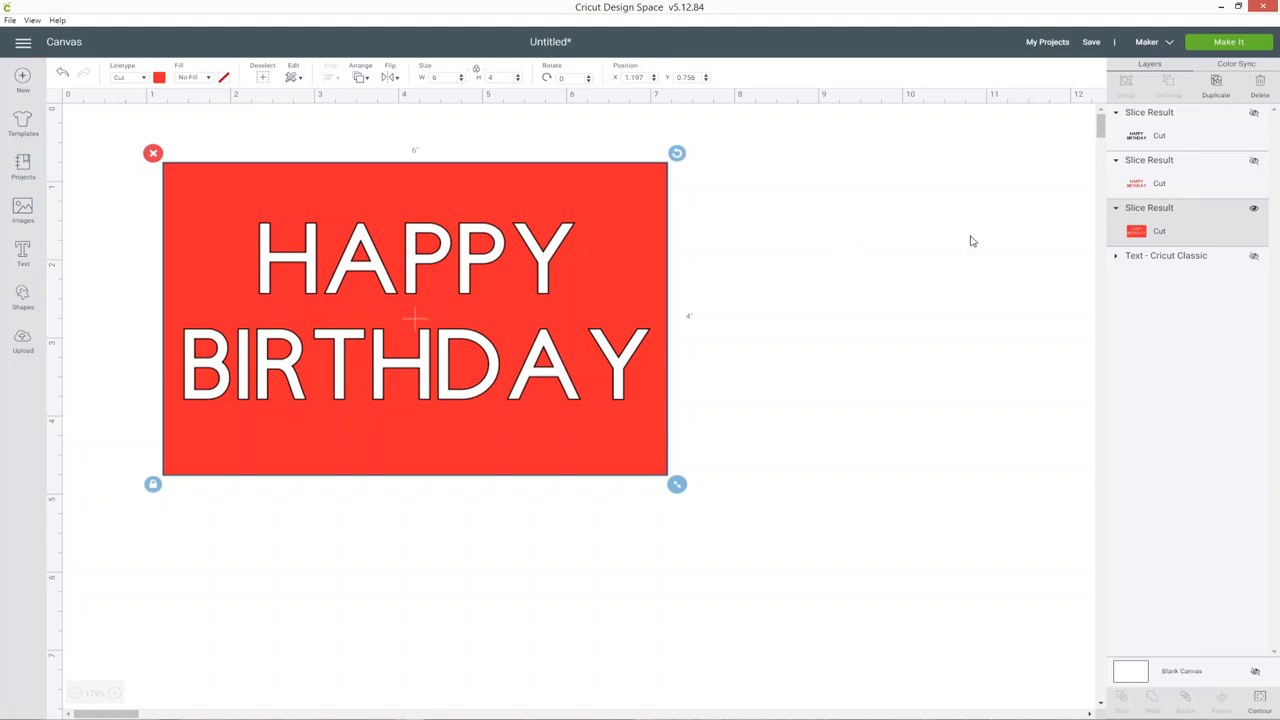
click(1228, 40)
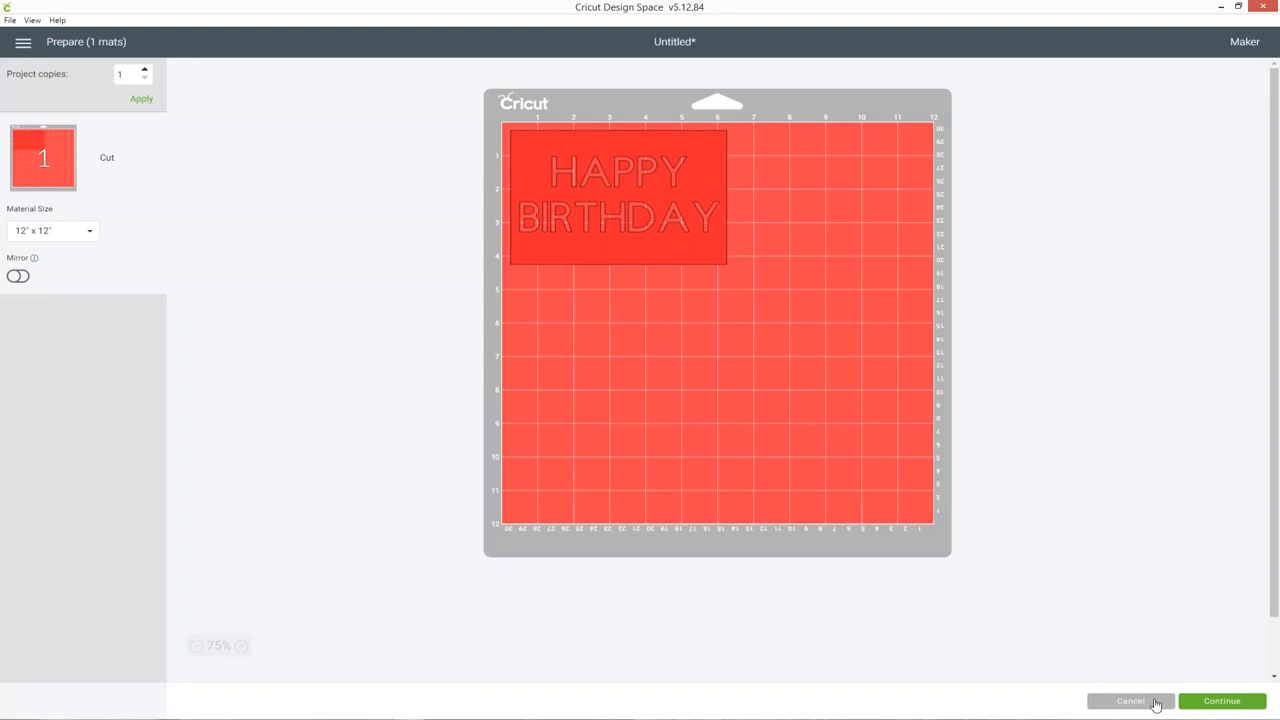
Cancel the mat preview to return to the canvas before undoing the slice.
click(1130, 700)
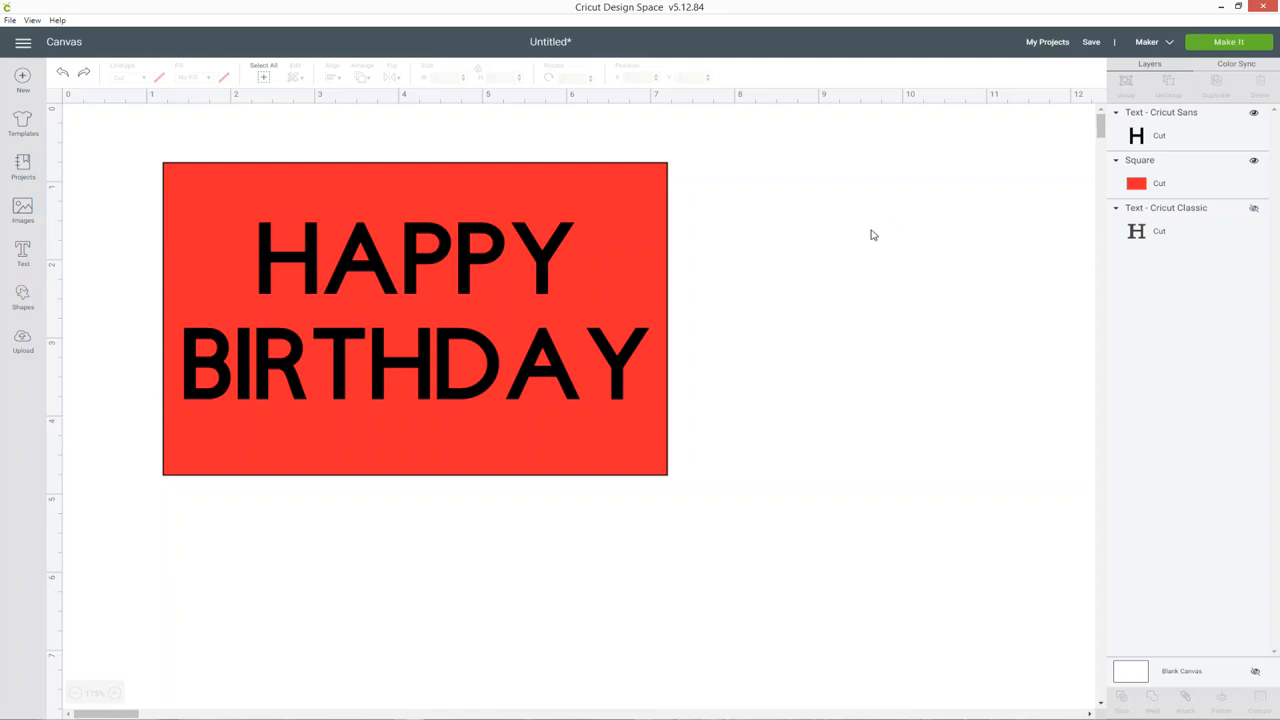
mouse_move(480, 324)
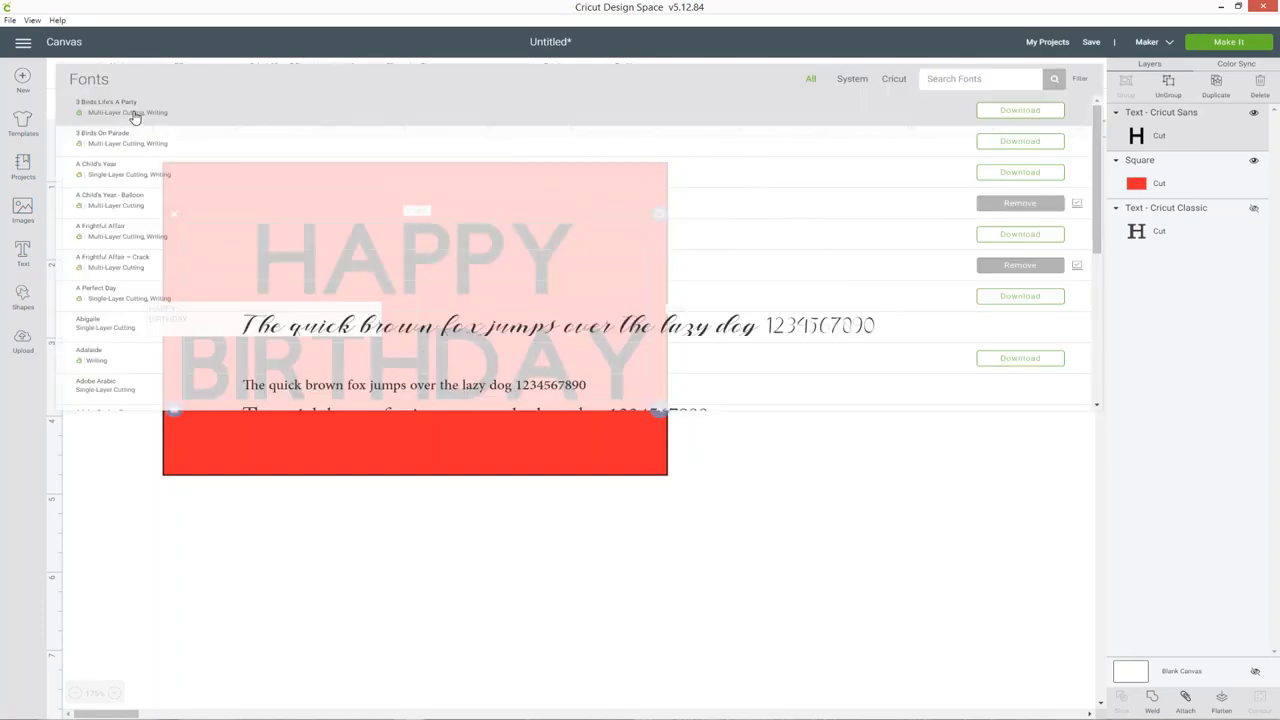
Search the font list for 'STE' to find and apply the Girly Stencil font.
text(S)
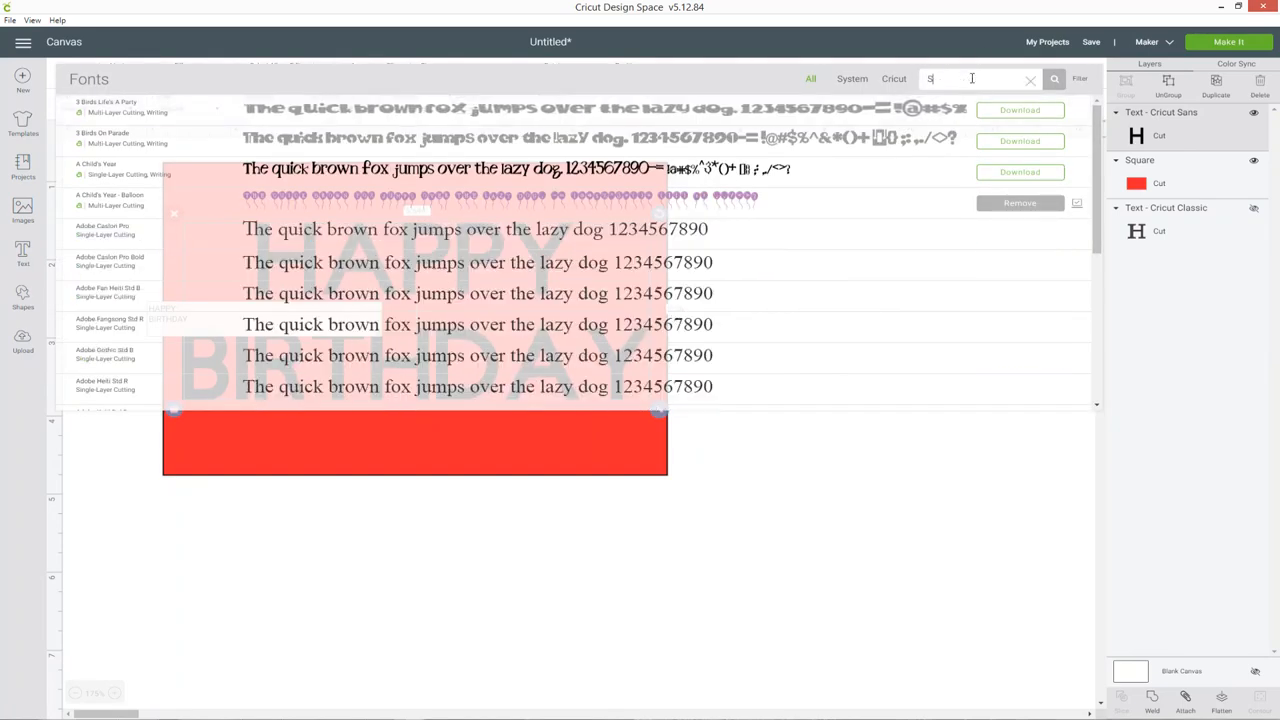
text(TE)
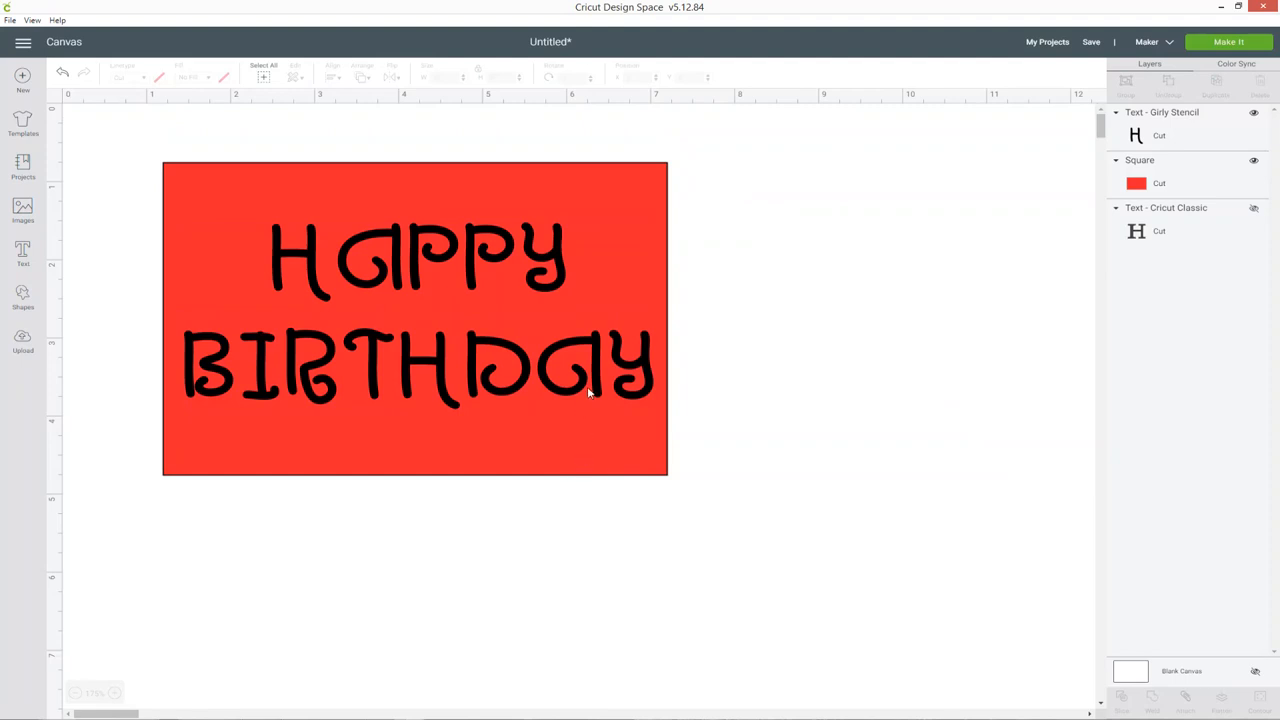
mouse_move(576, 432)
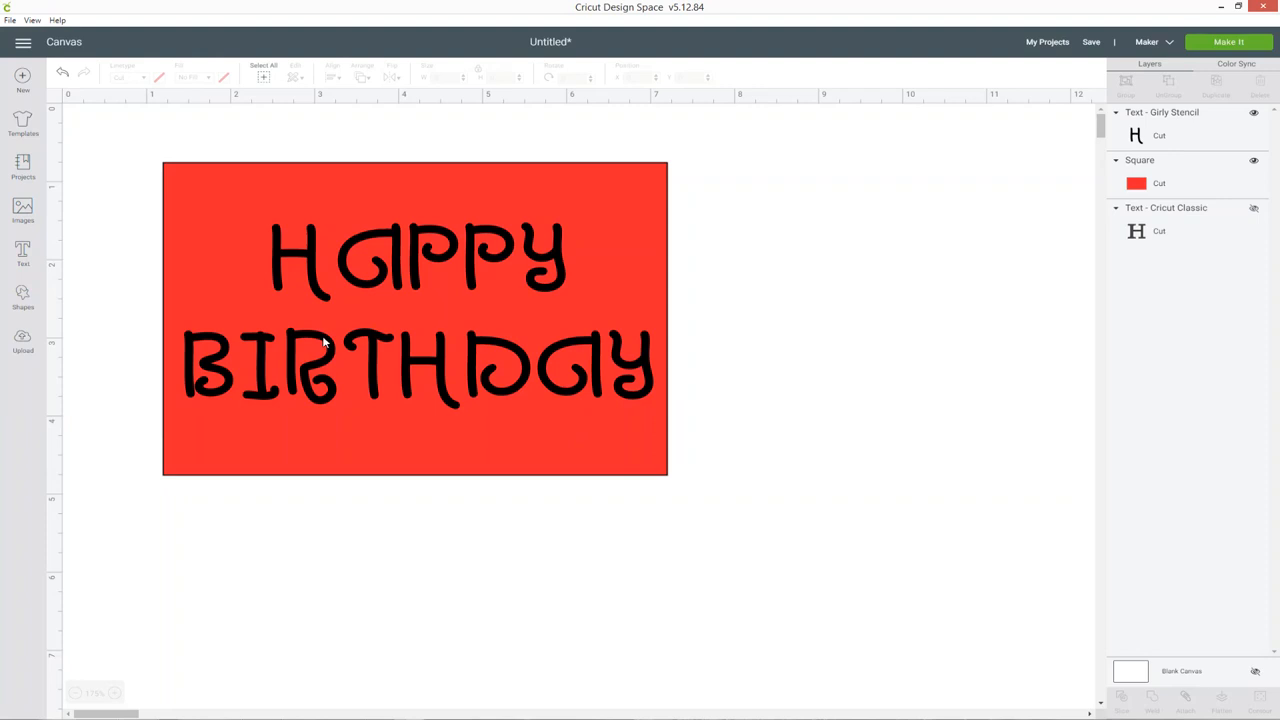
mouse_move(414, 448)
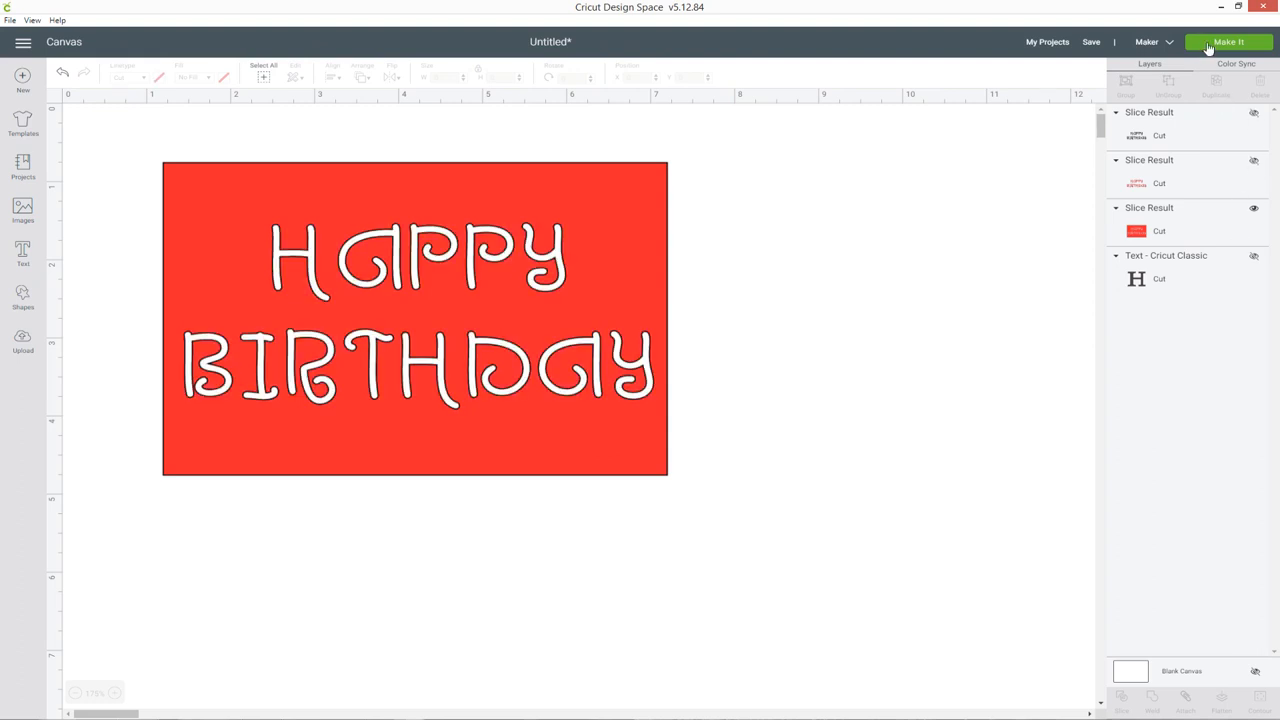
Send the stencil-lettered rectangle to the Make It mat preview.
click(1228, 42)
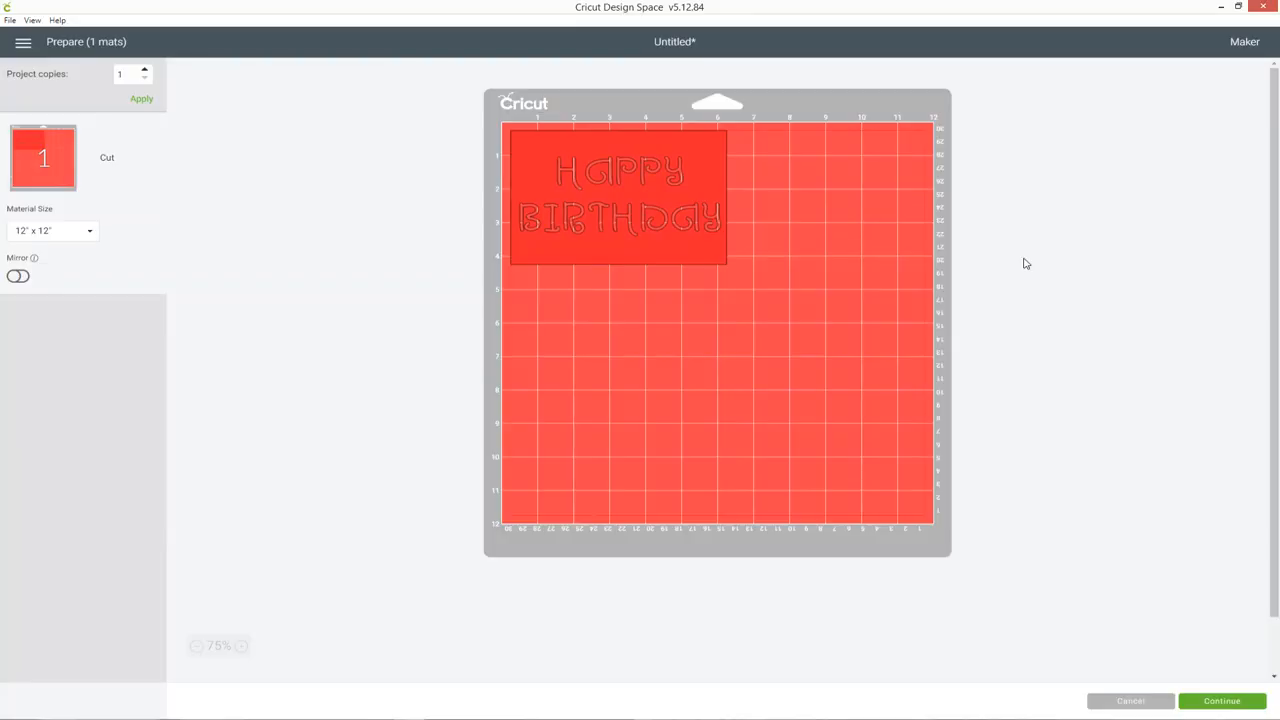
click(1130, 700)
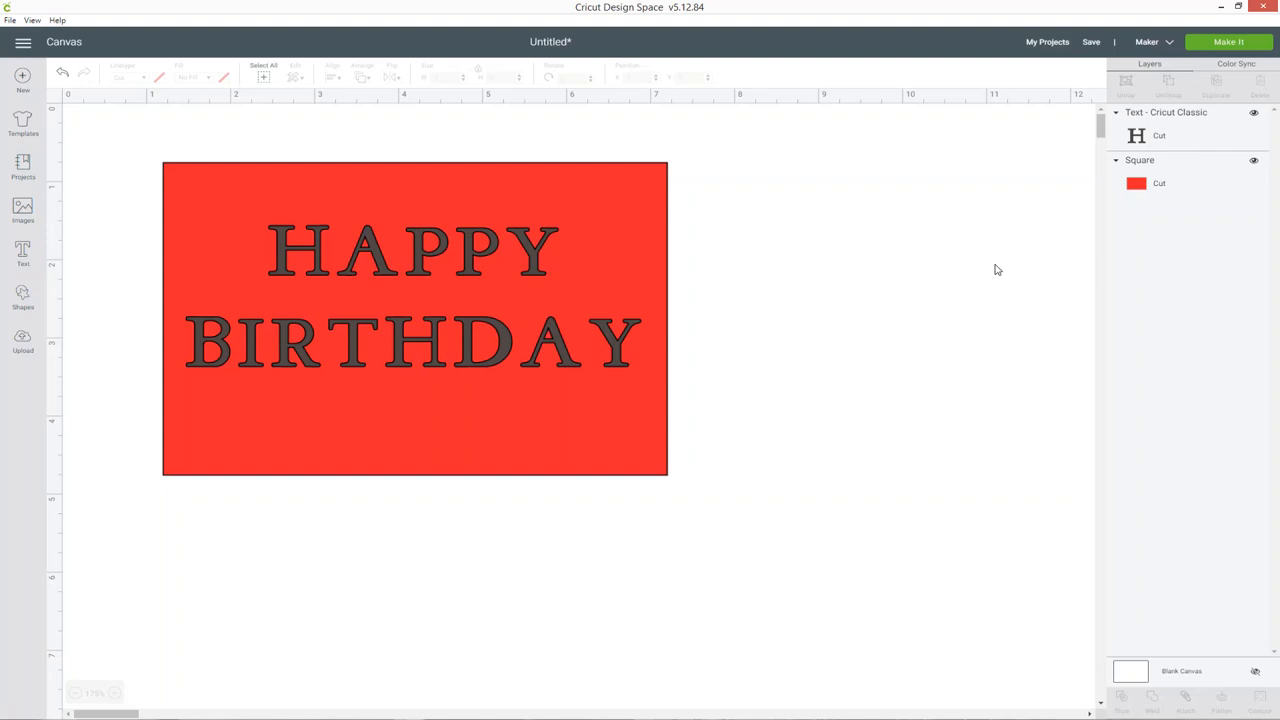
mouse_move(610, 404)
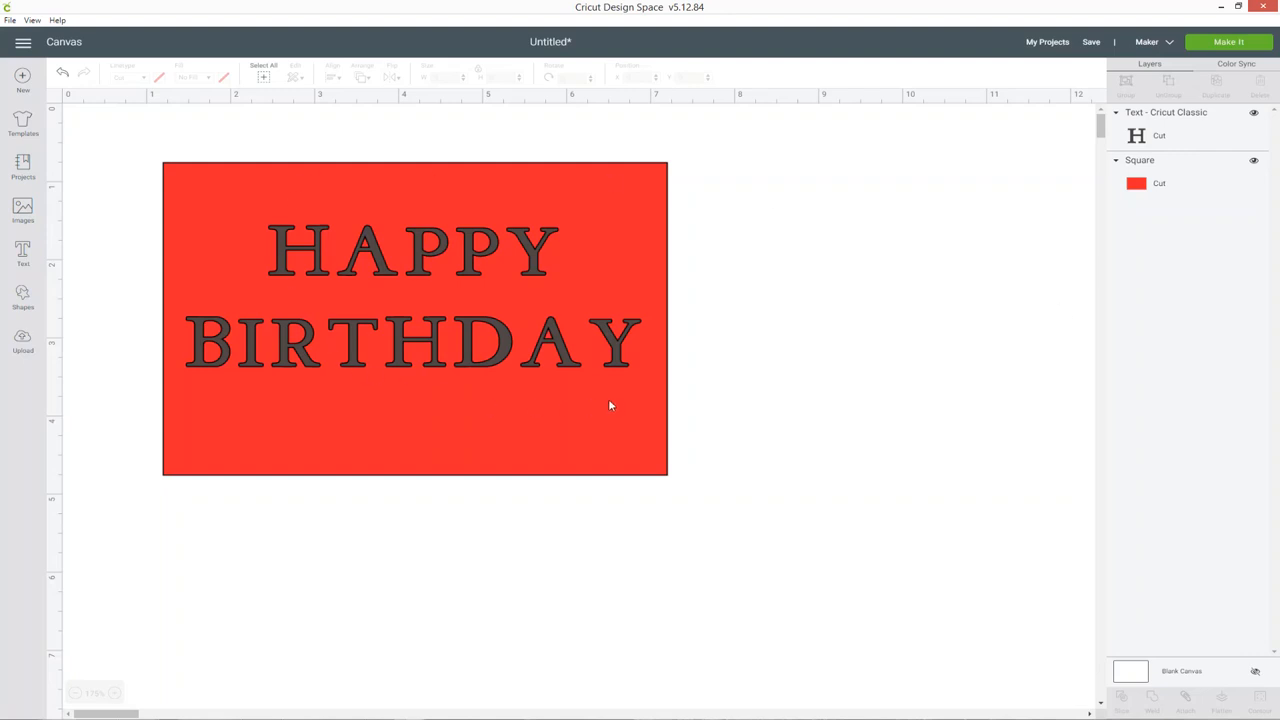
mouse_move(552, 348)
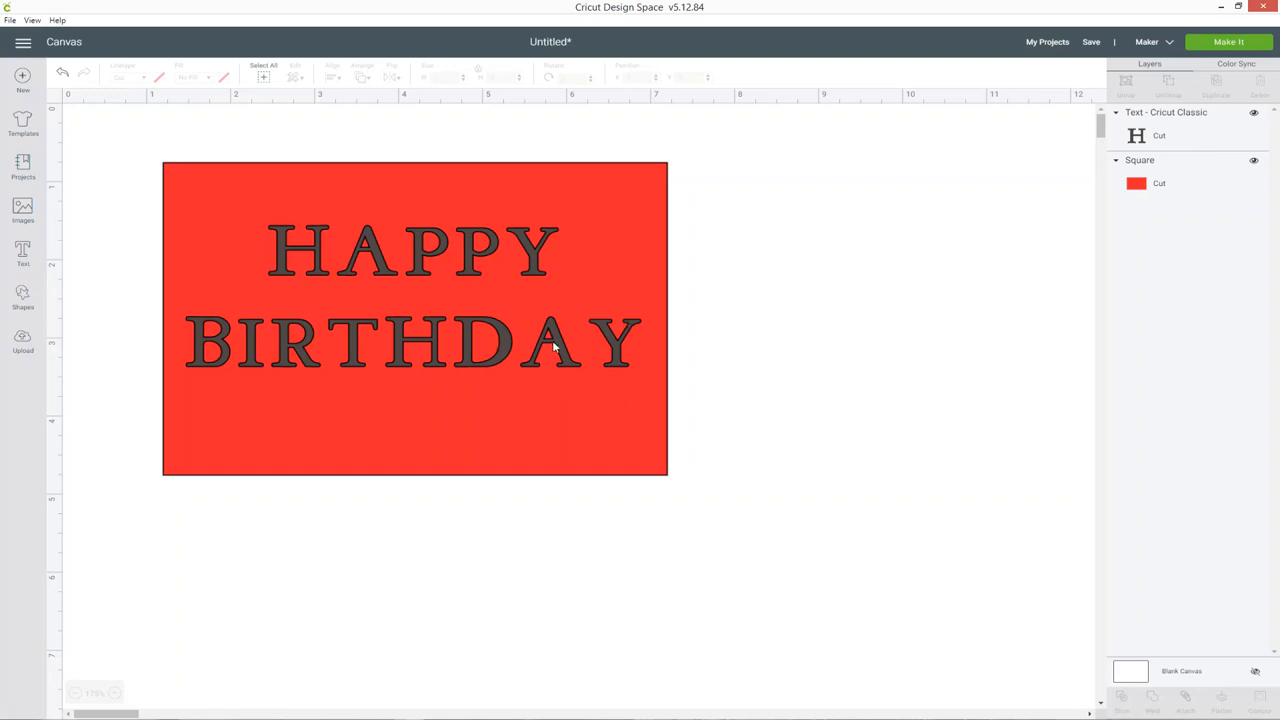
mouse_move(470, 284)
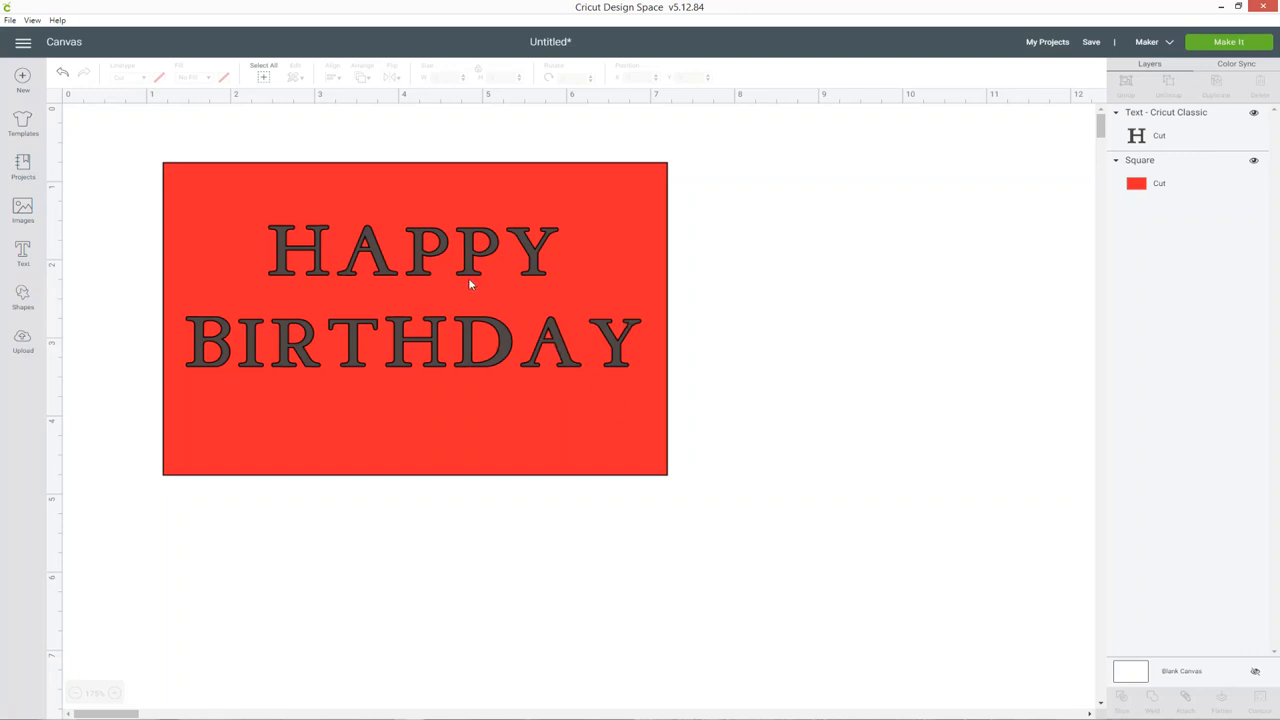
mouse_move(458, 270)
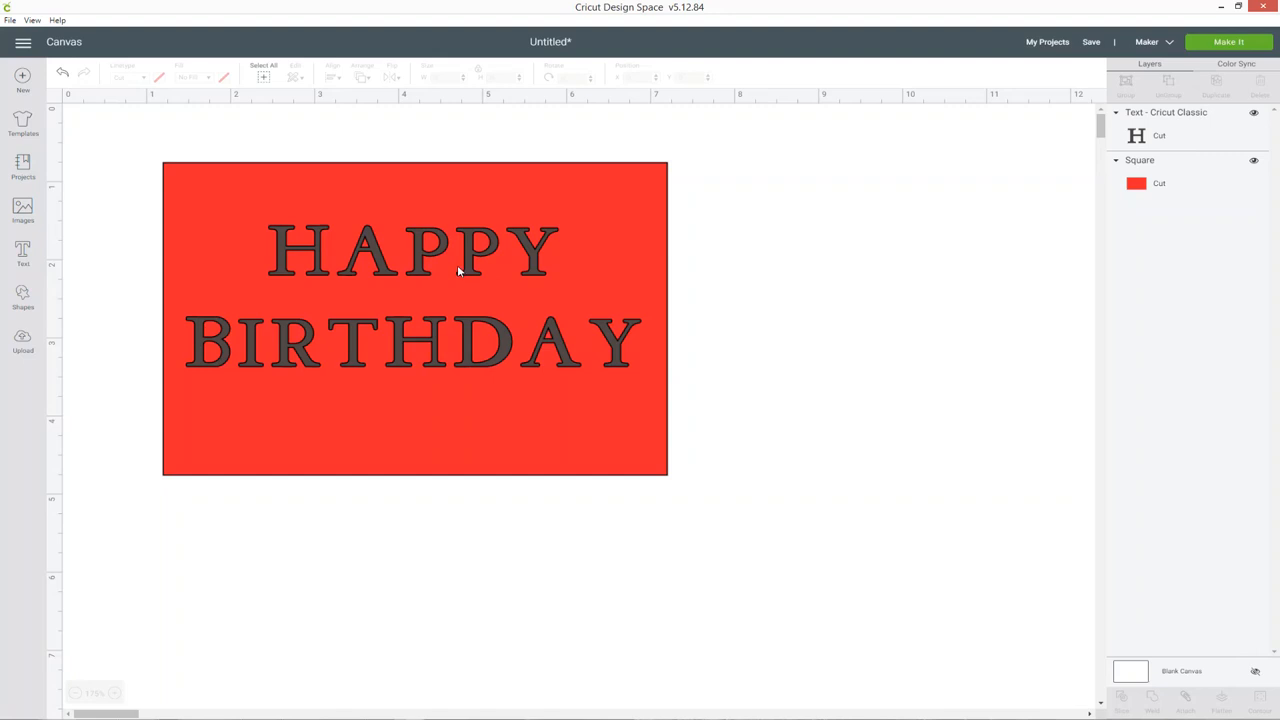
mouse_move(432, 278)
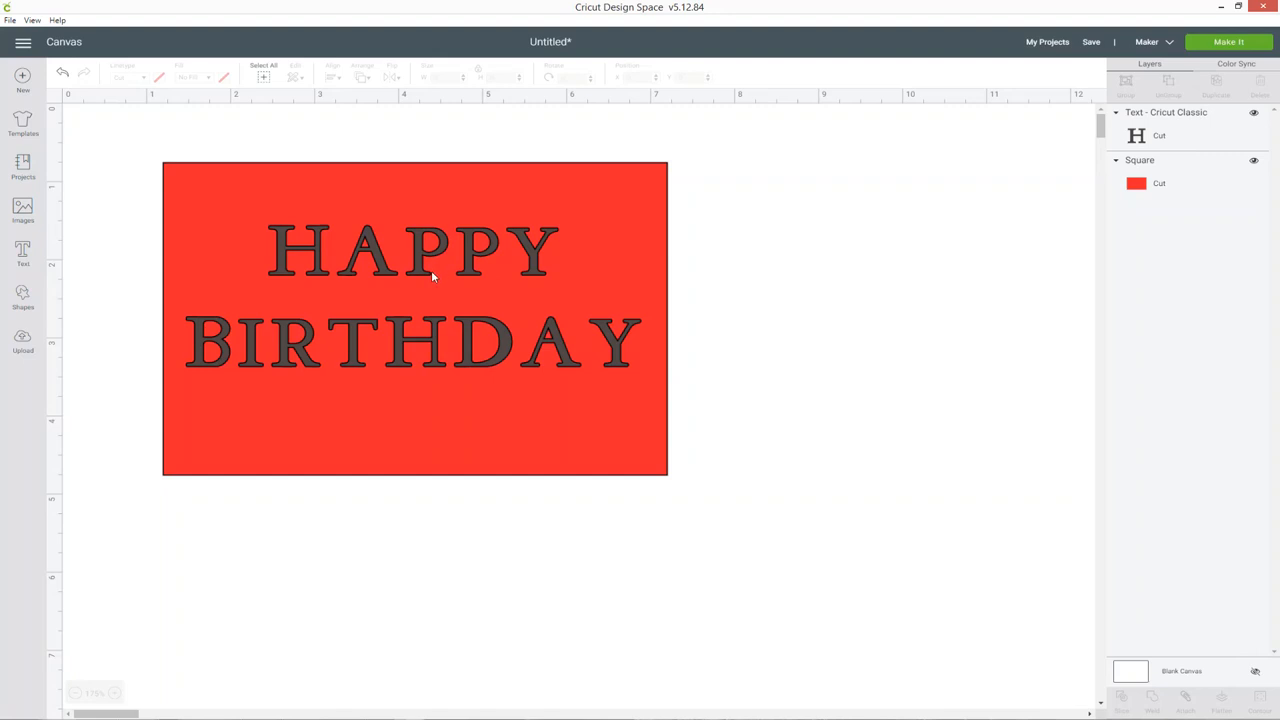
mouse_move(128, 700)
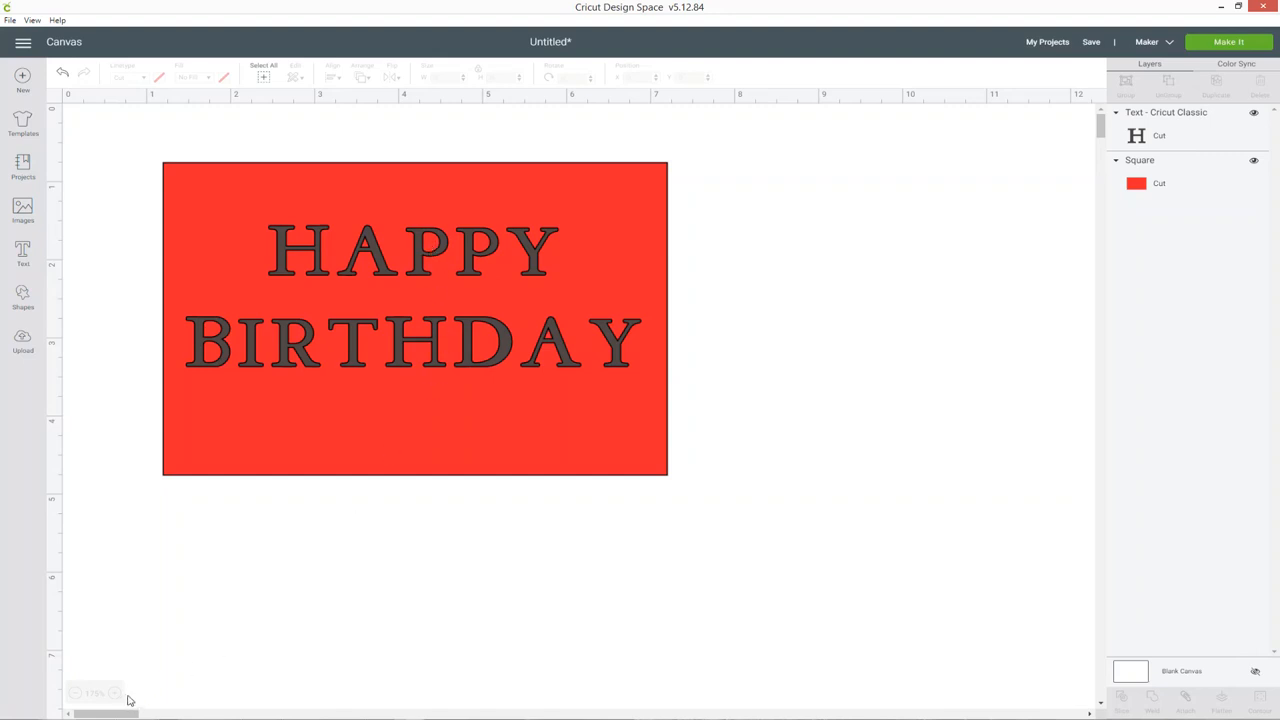
Zoom in twice on the HAPPY BIRTHDAY rectangle design.
click(116, 692)
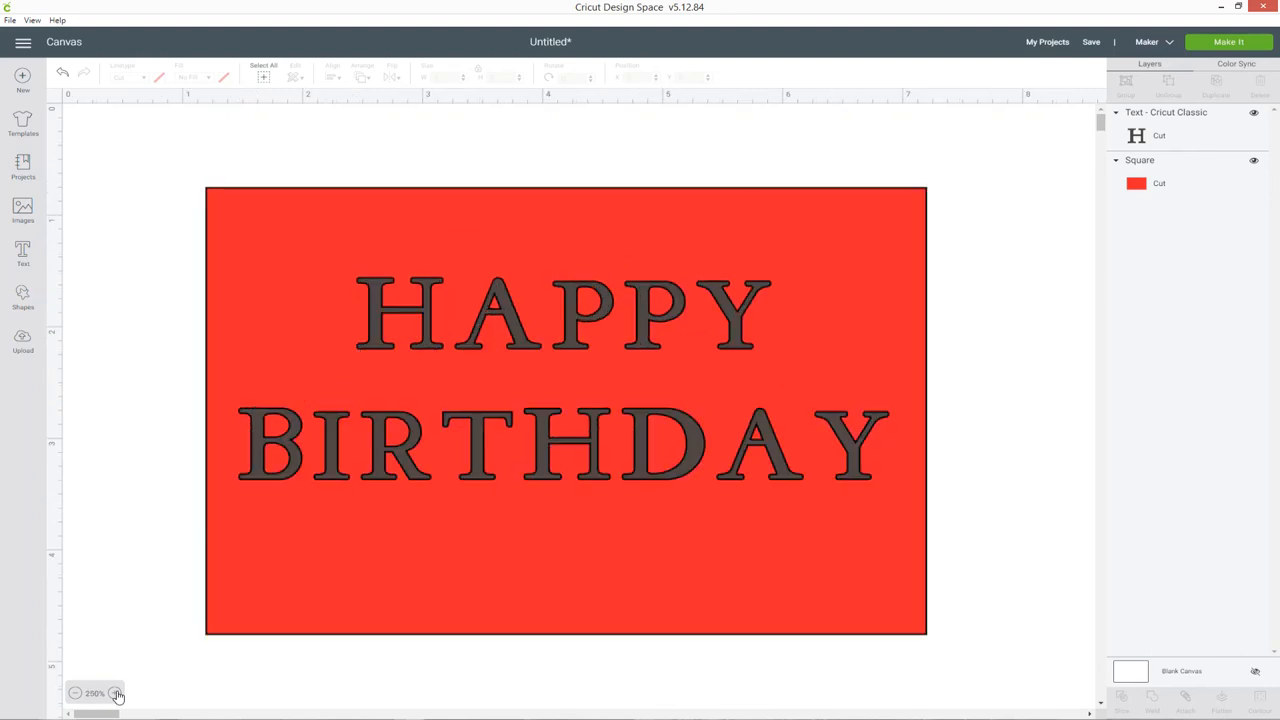
click(118, 692)
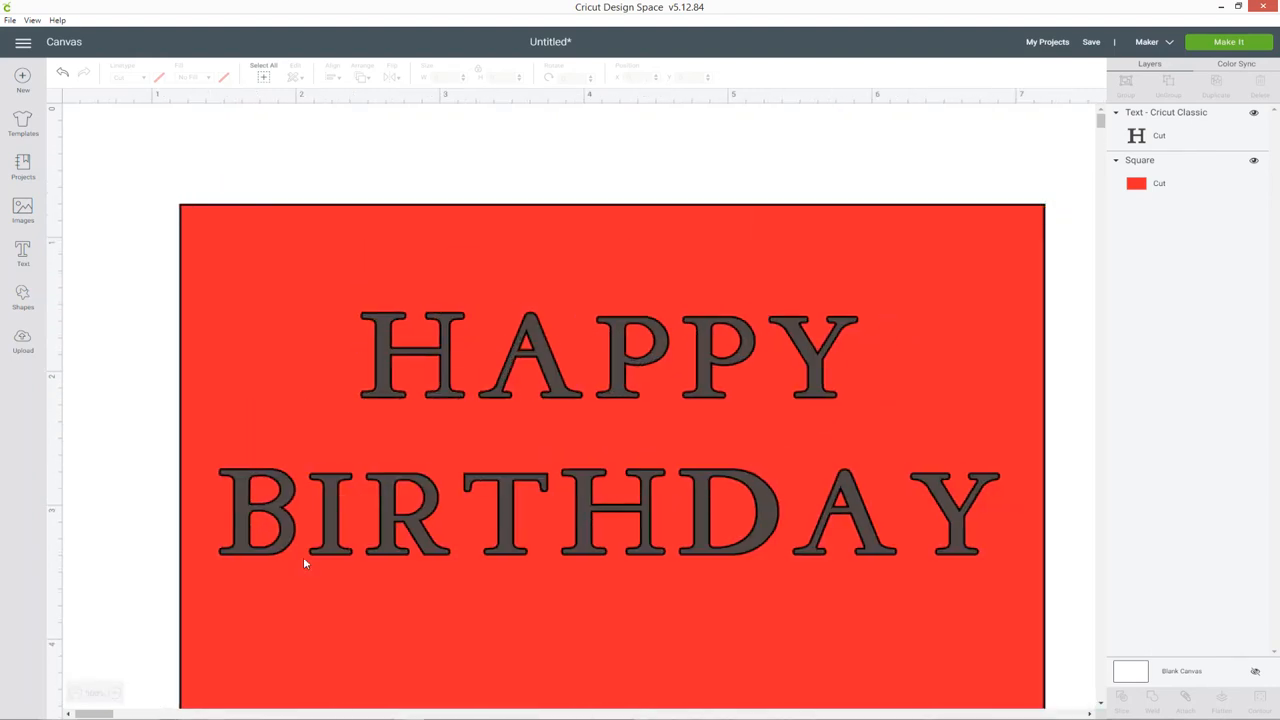
mouse_move(218, 452)
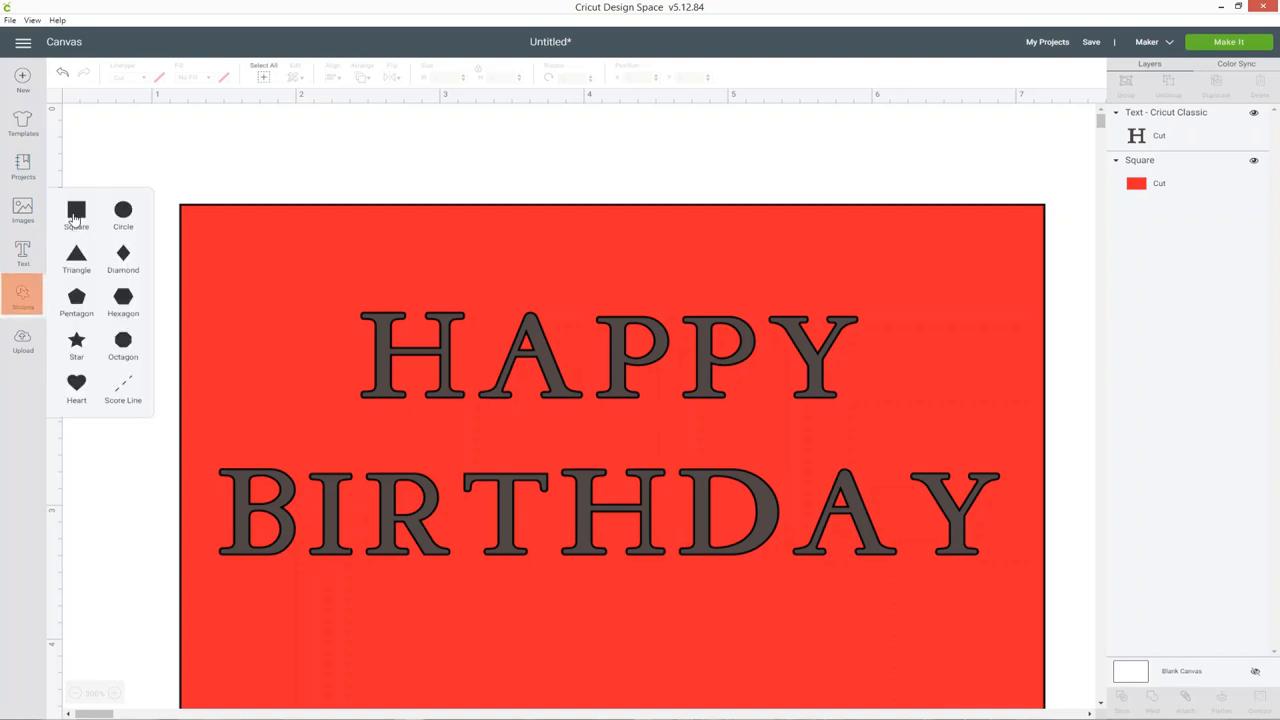
Add a square, squash it into a thin yellow bar and place it across the A in HAPPY.
click(76, 214)
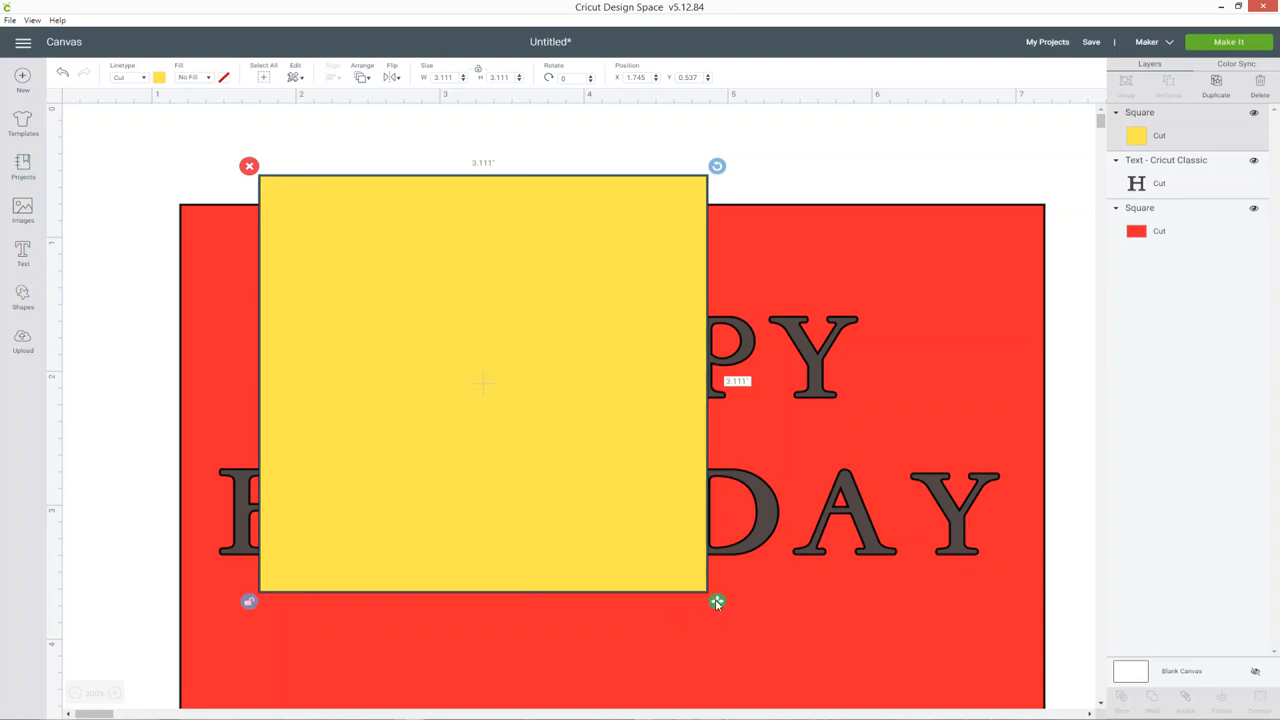
drag(716, 602, 336, 192)
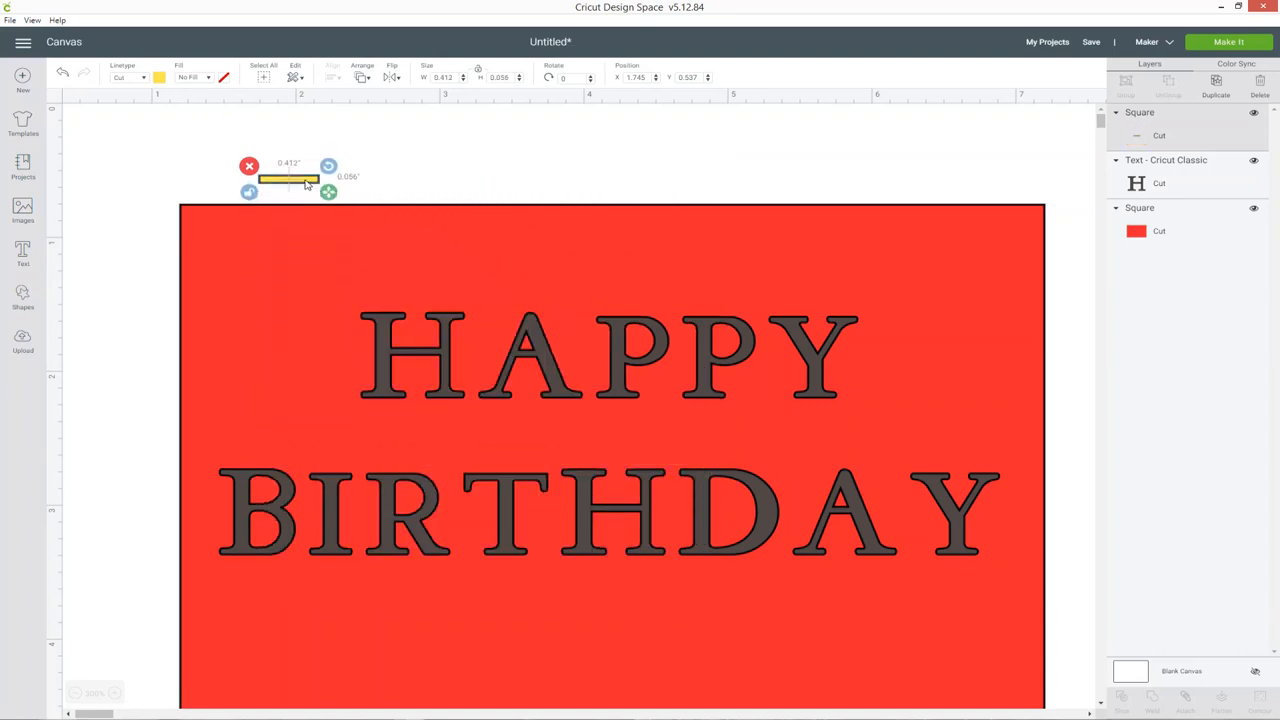
drag(290, 178, 520, 264)
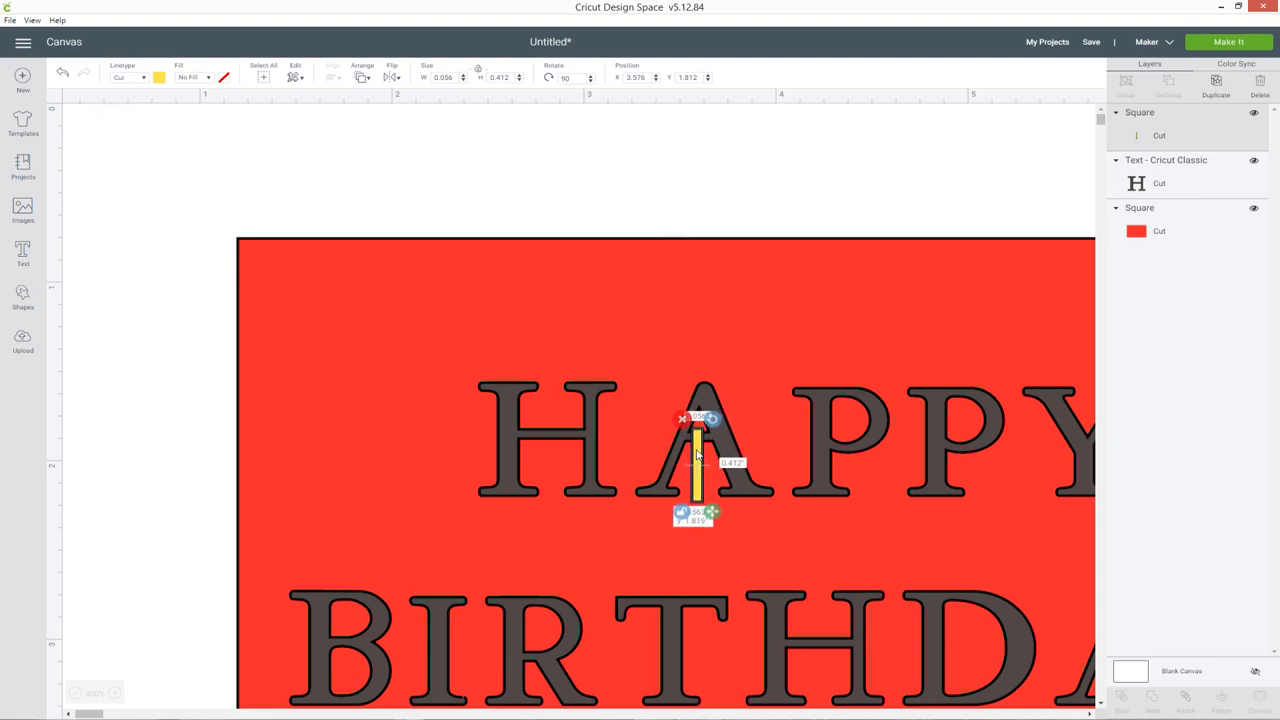
click(768, 176)
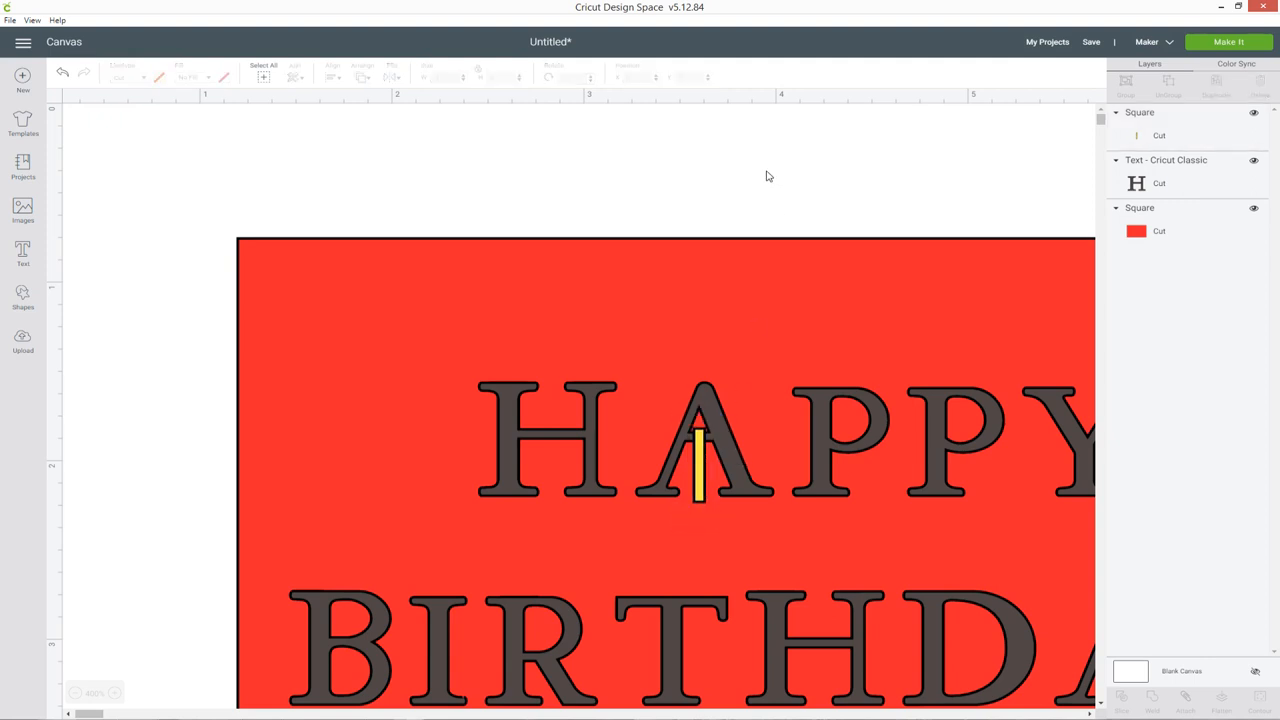
mouse_move(702, 488)
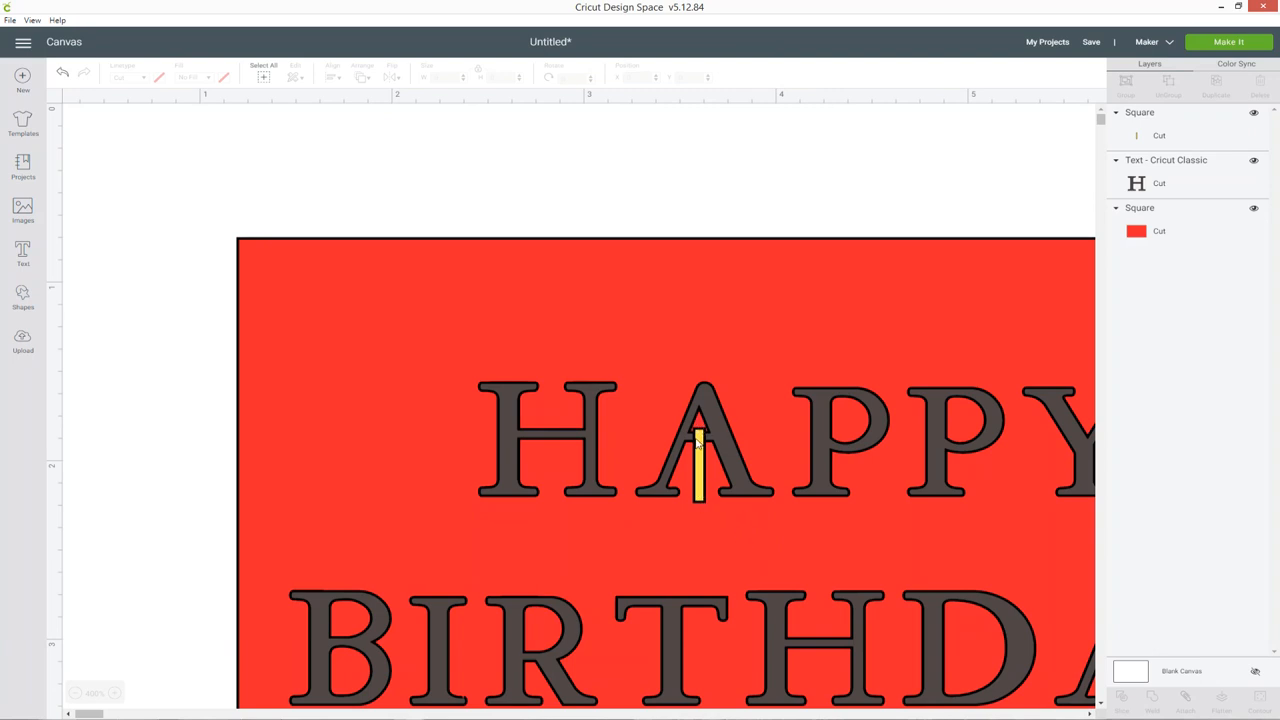
mouse_move(698, 444)
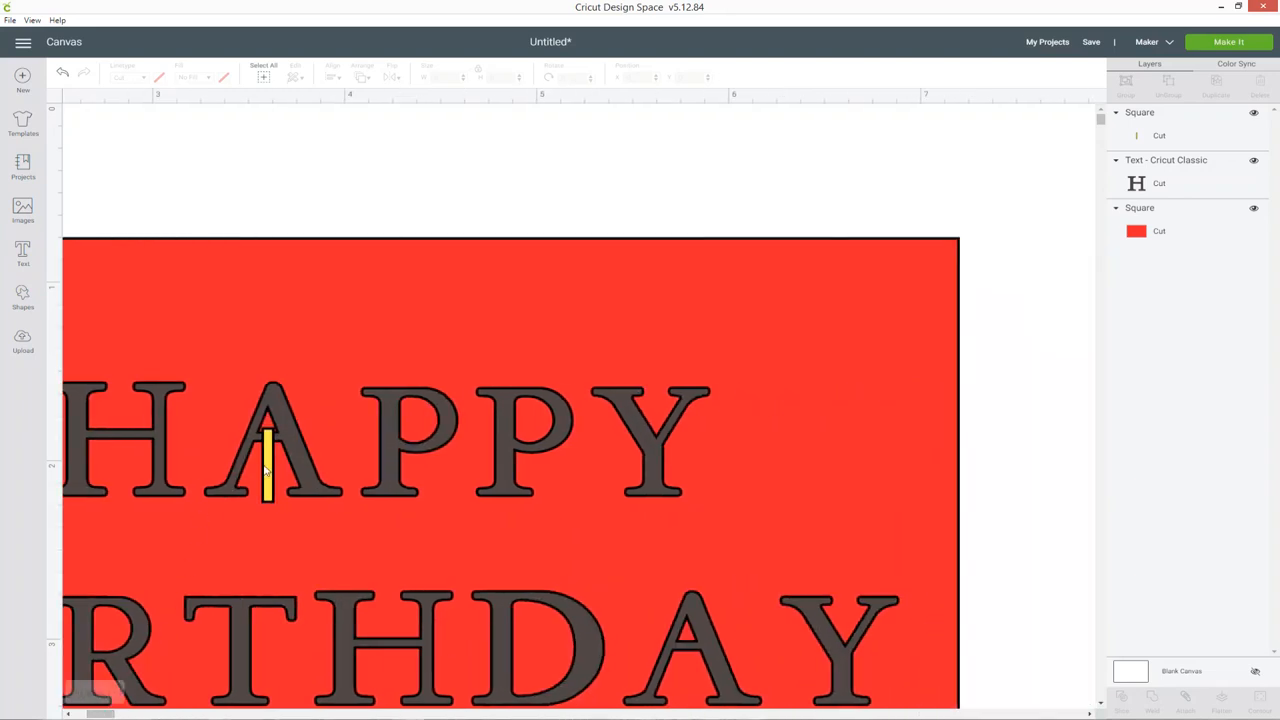
Duplicate the yellow bar and move copies into the Ps of HAPPY and the A of BIRTHDAY.
right_click(268, 470)
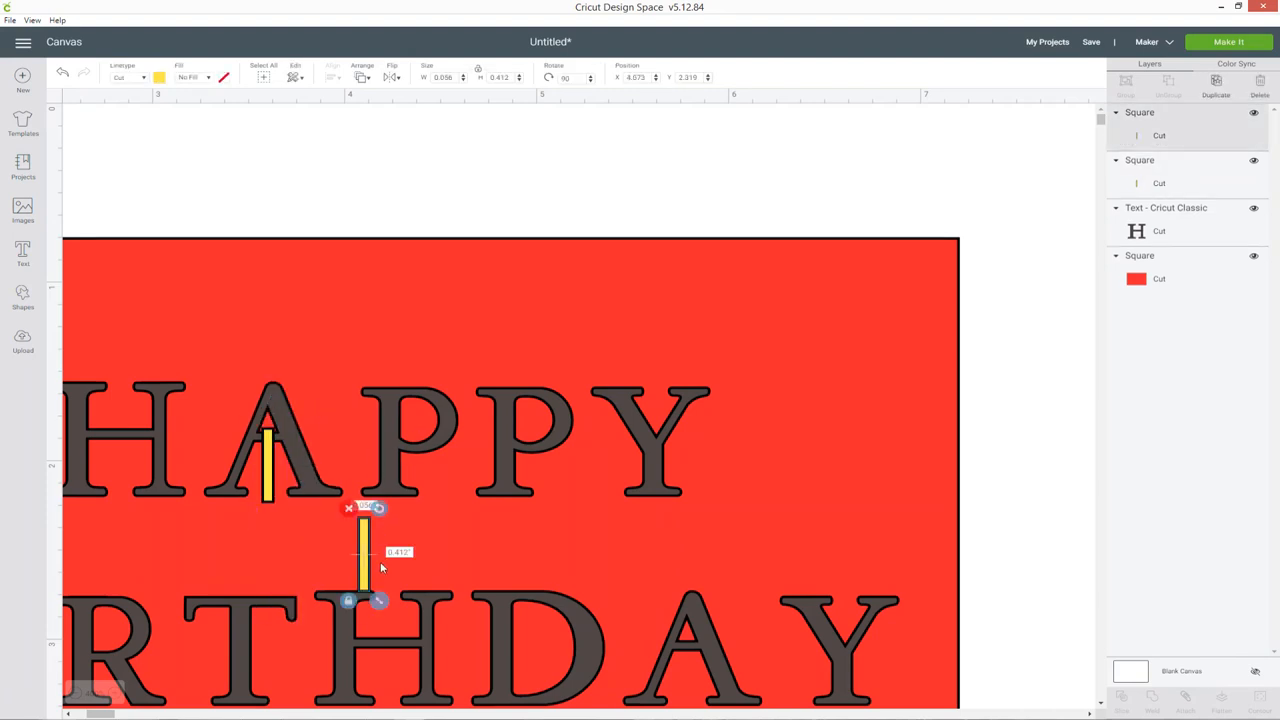
drag(364, 552, 418, 456)
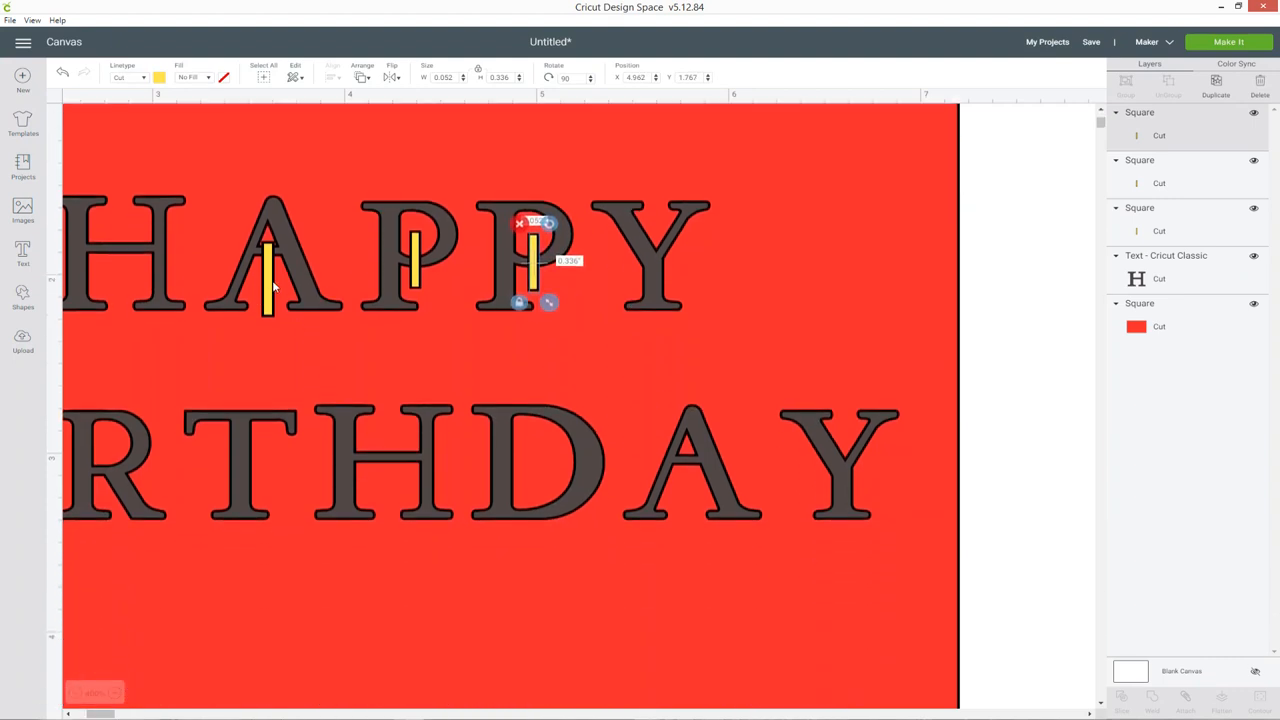
right_click(268, 270)
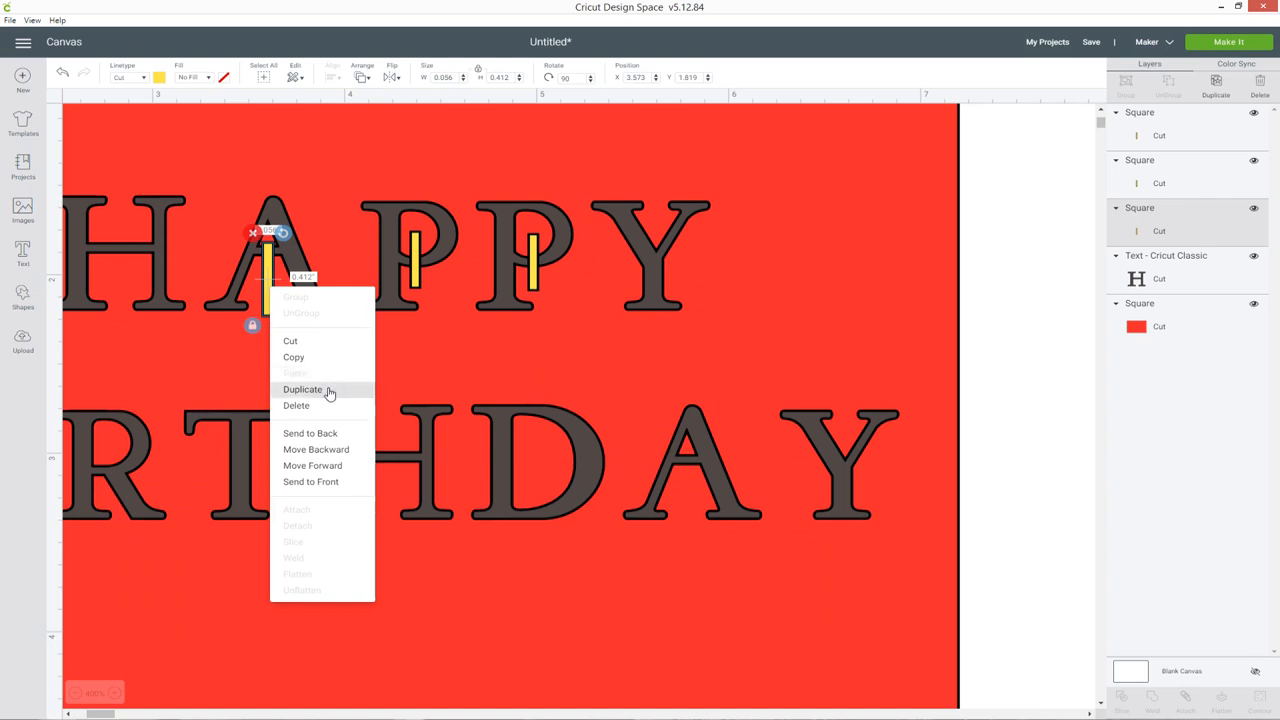
click(302, 388)
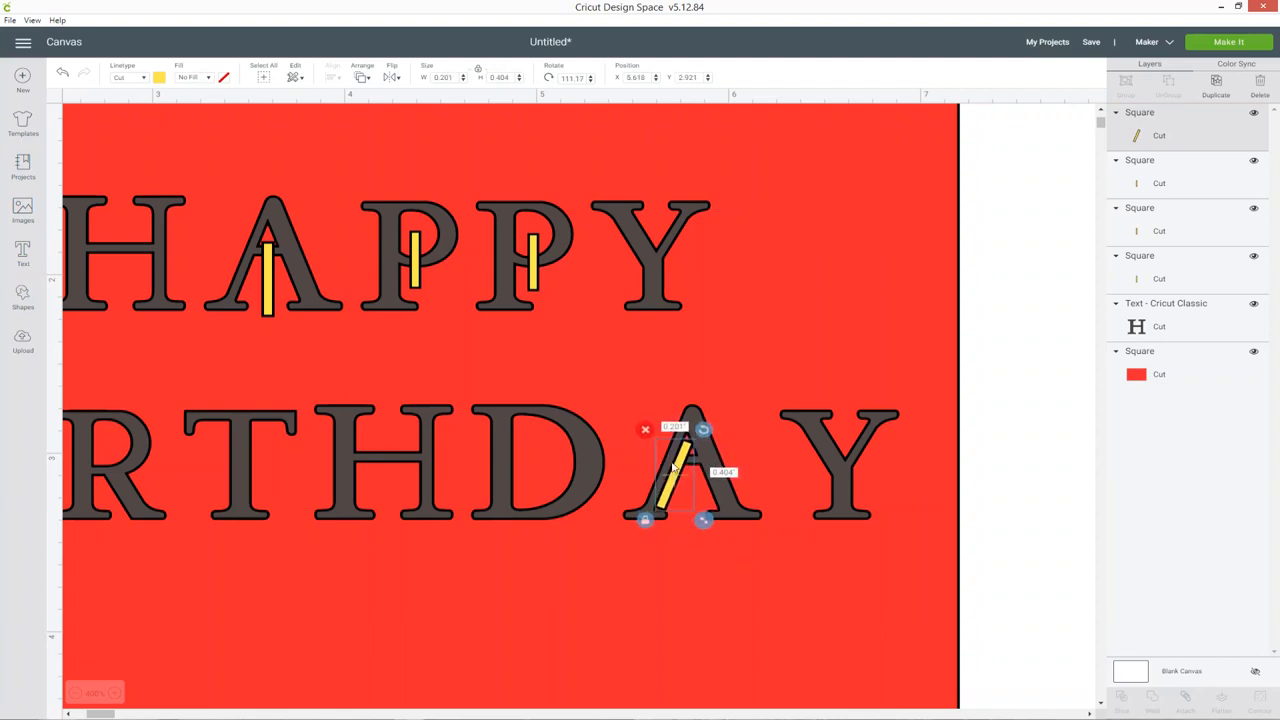
mouse_move(690, 482)
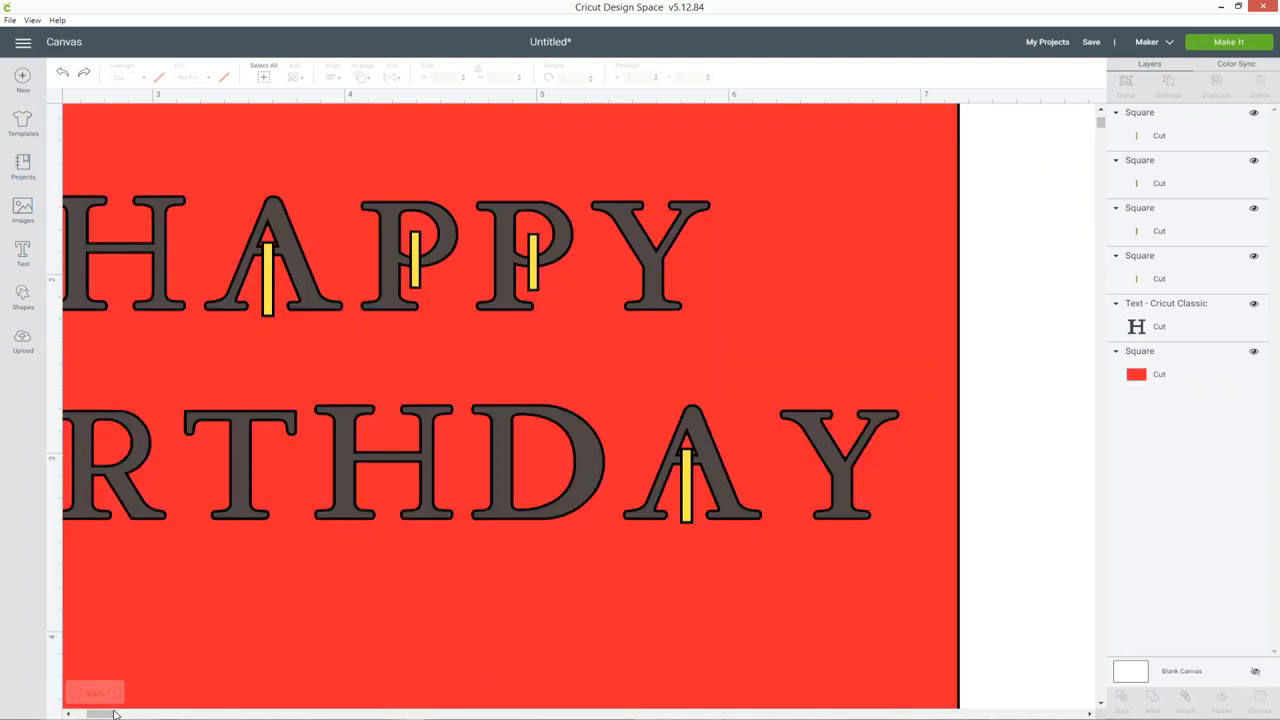
Duplicate bars into the D, the R and both counters of the B in BIRTHDAY.
right_click(690, 464)
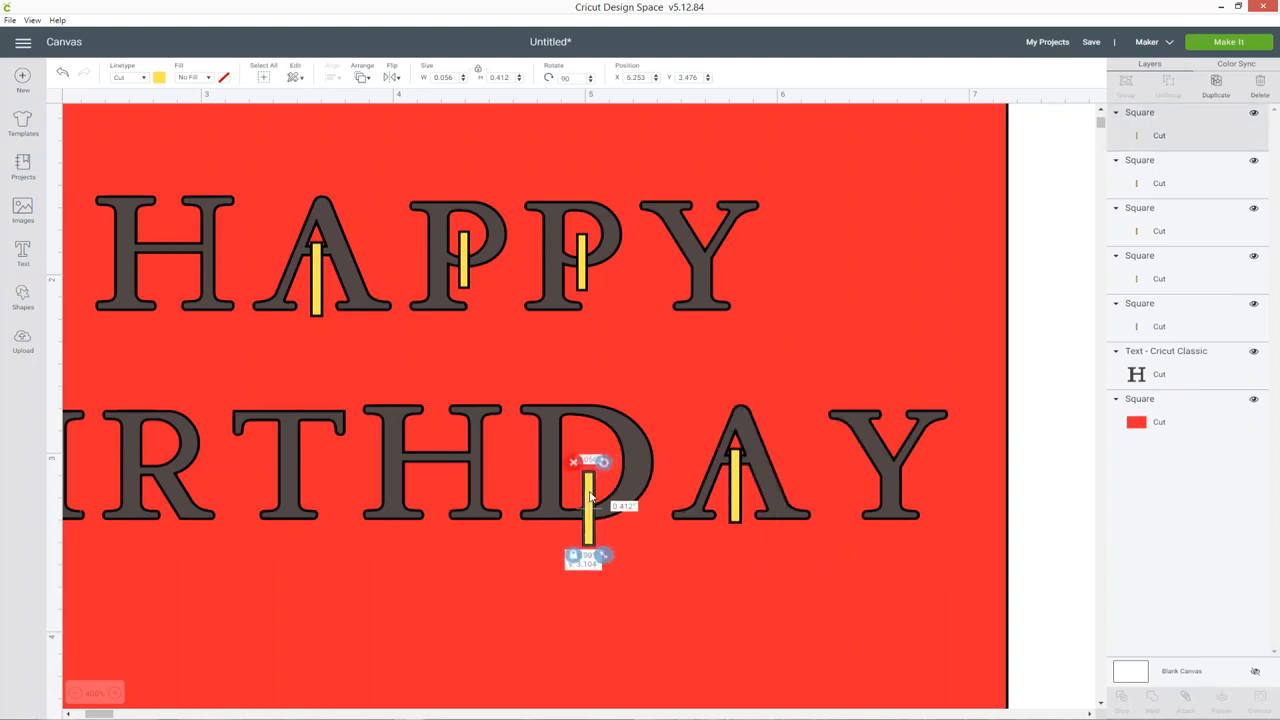
drag(588, 504, 580, 500)
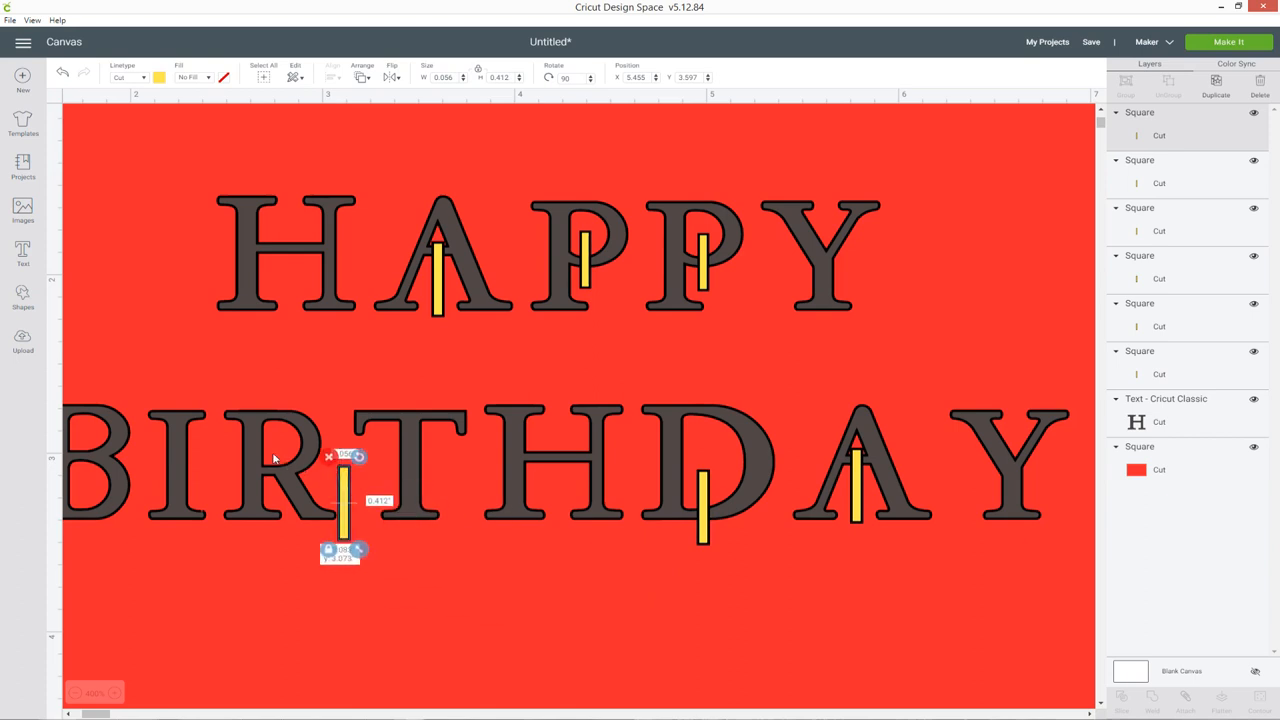
drag(342, 504, 276, 420)
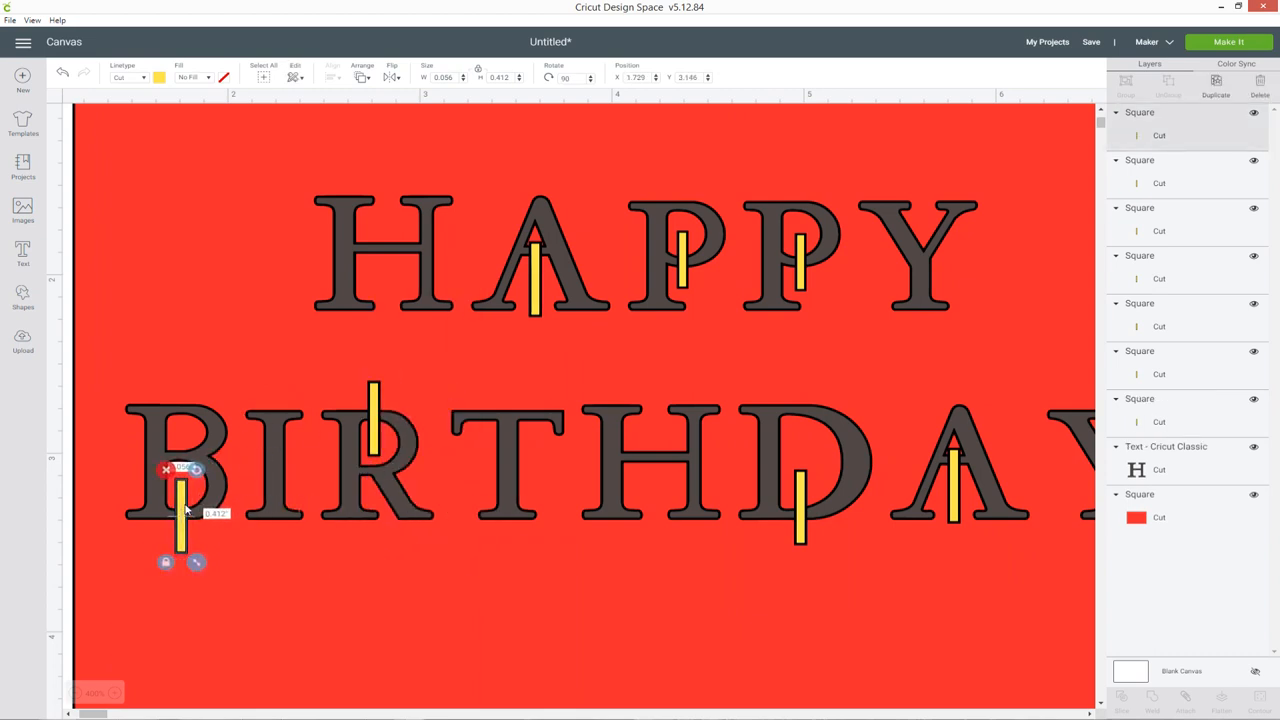
drag(180, 510, 276, 600)
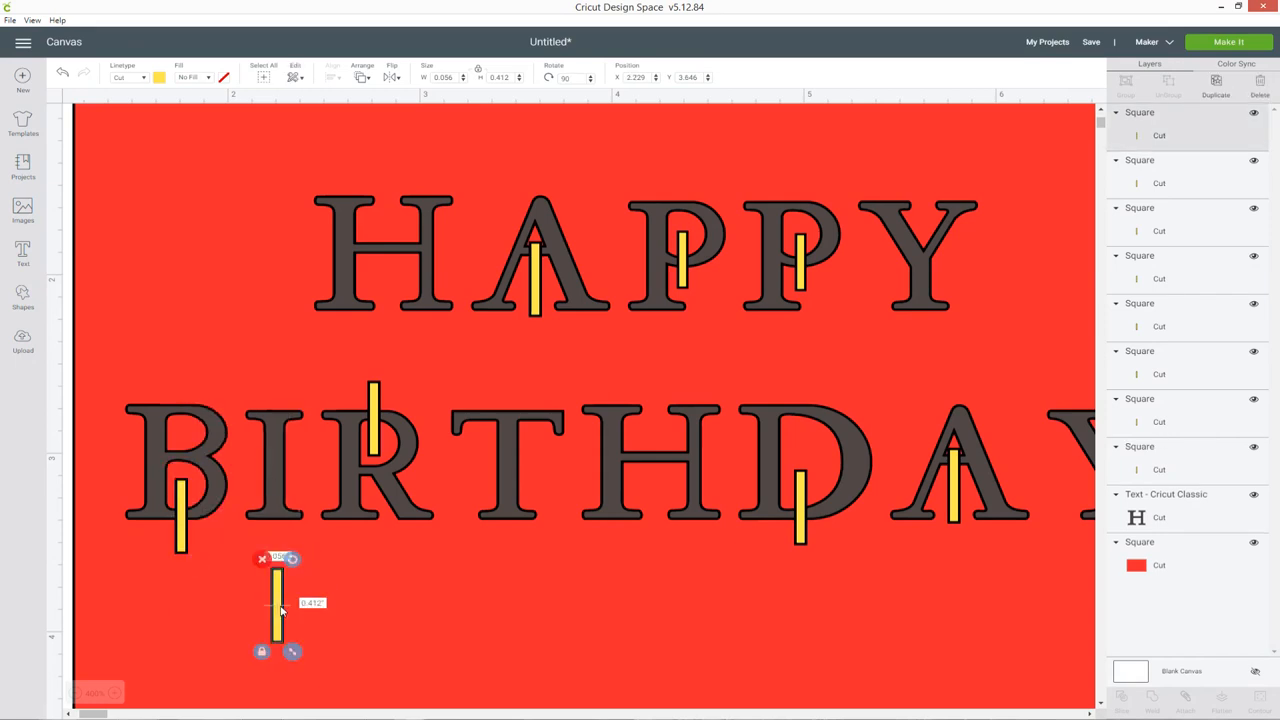
drag(276, 600, 182, 390)
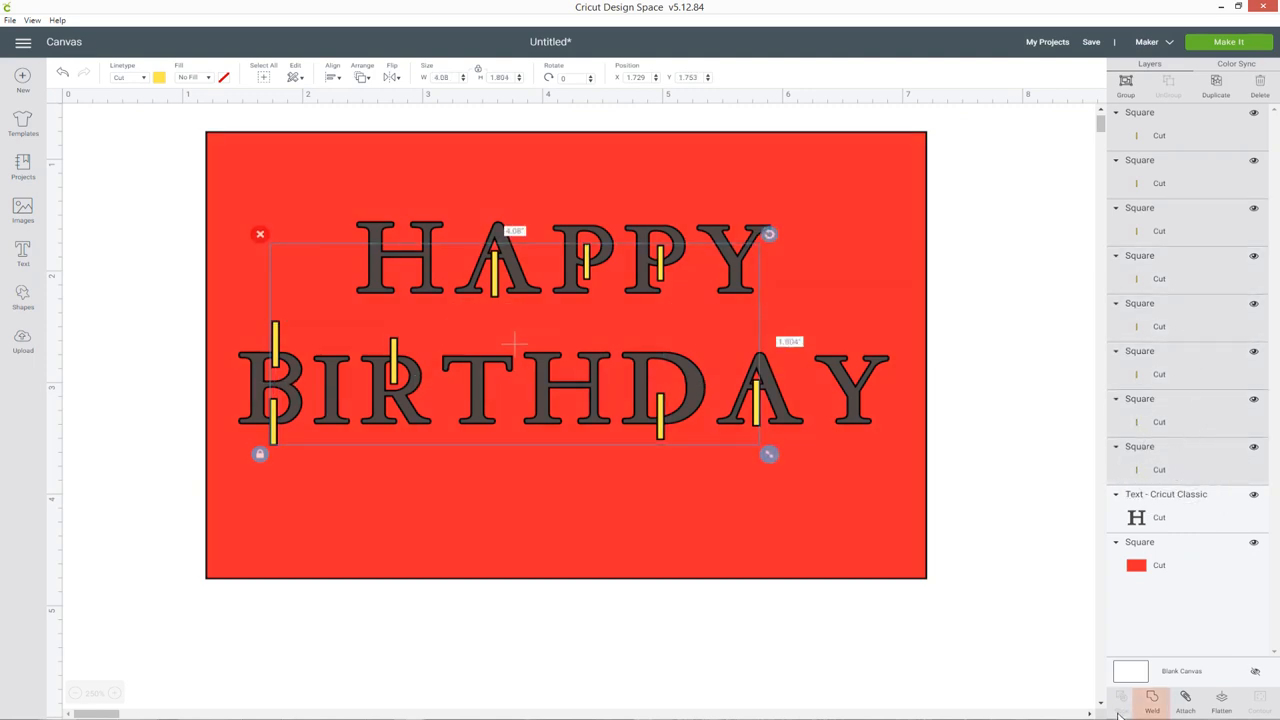
Weld all the yellow bars into one combined layer and deselect it.
click(1152, 700)
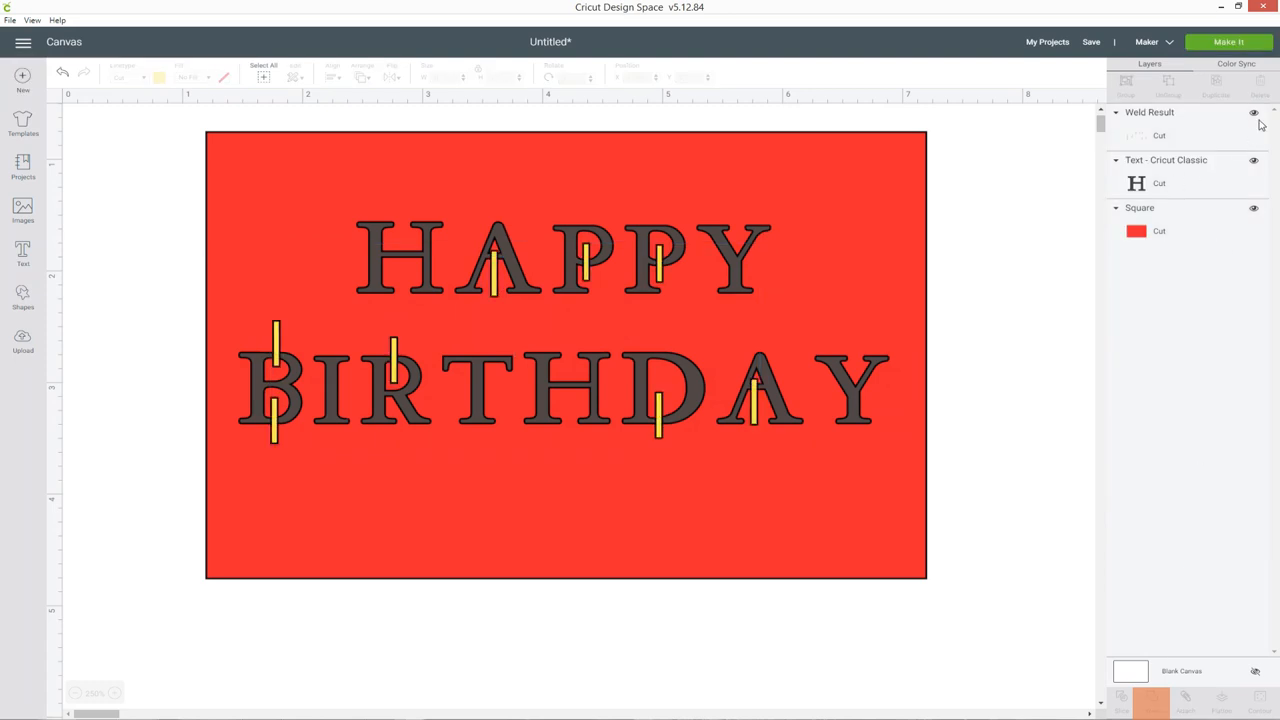
click(1136, 136)
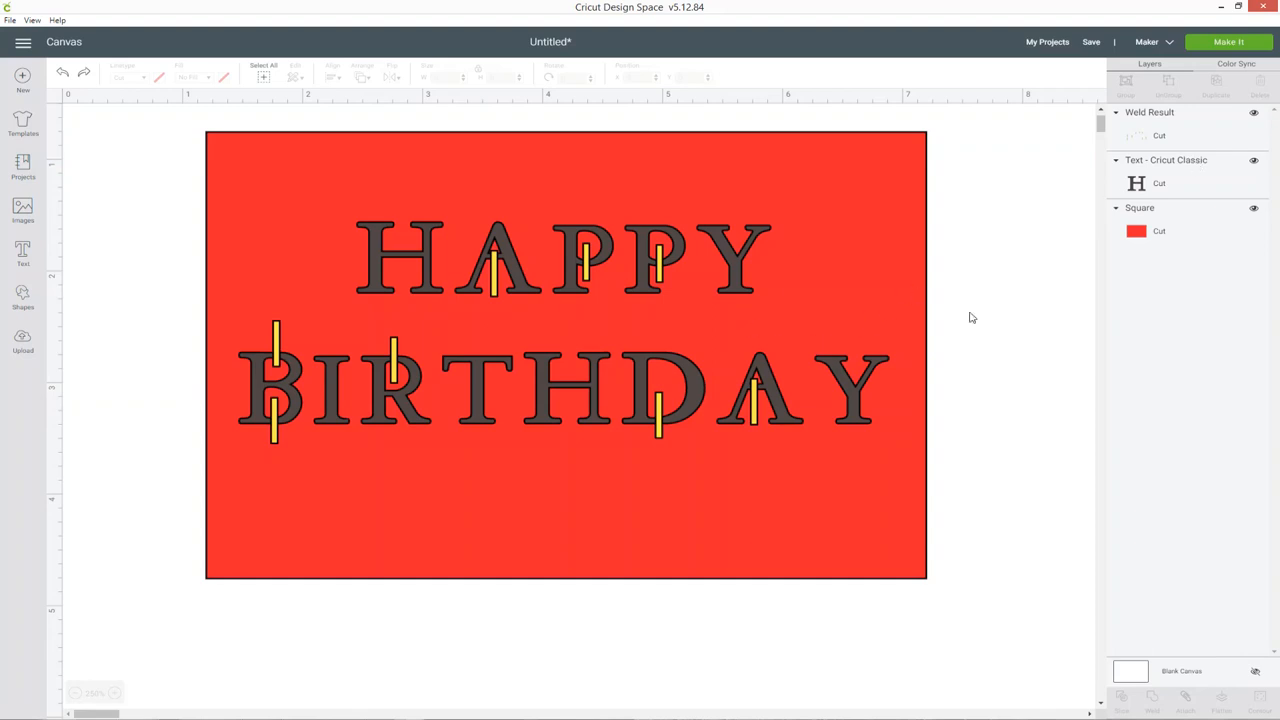
Slice the lettering out of the rectangle and layer the Weld Result above the Slice Result.
click(1136, 184)
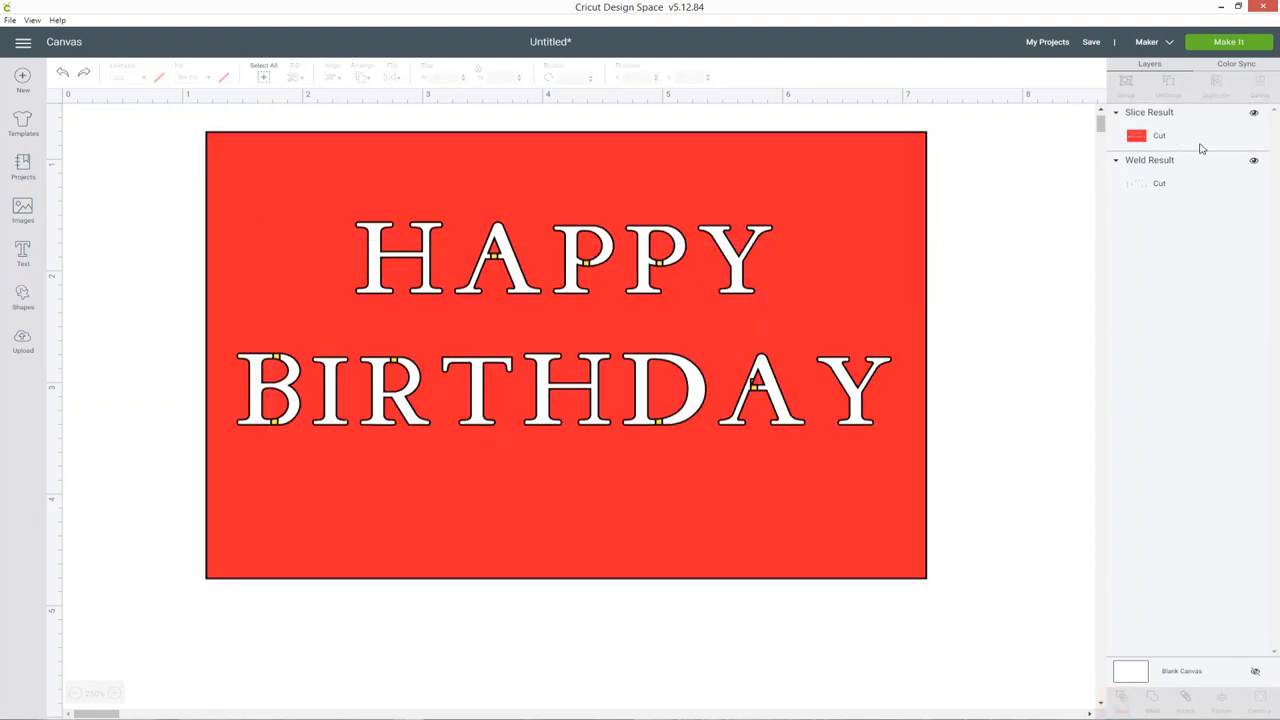
mouse_move(1180, 172)
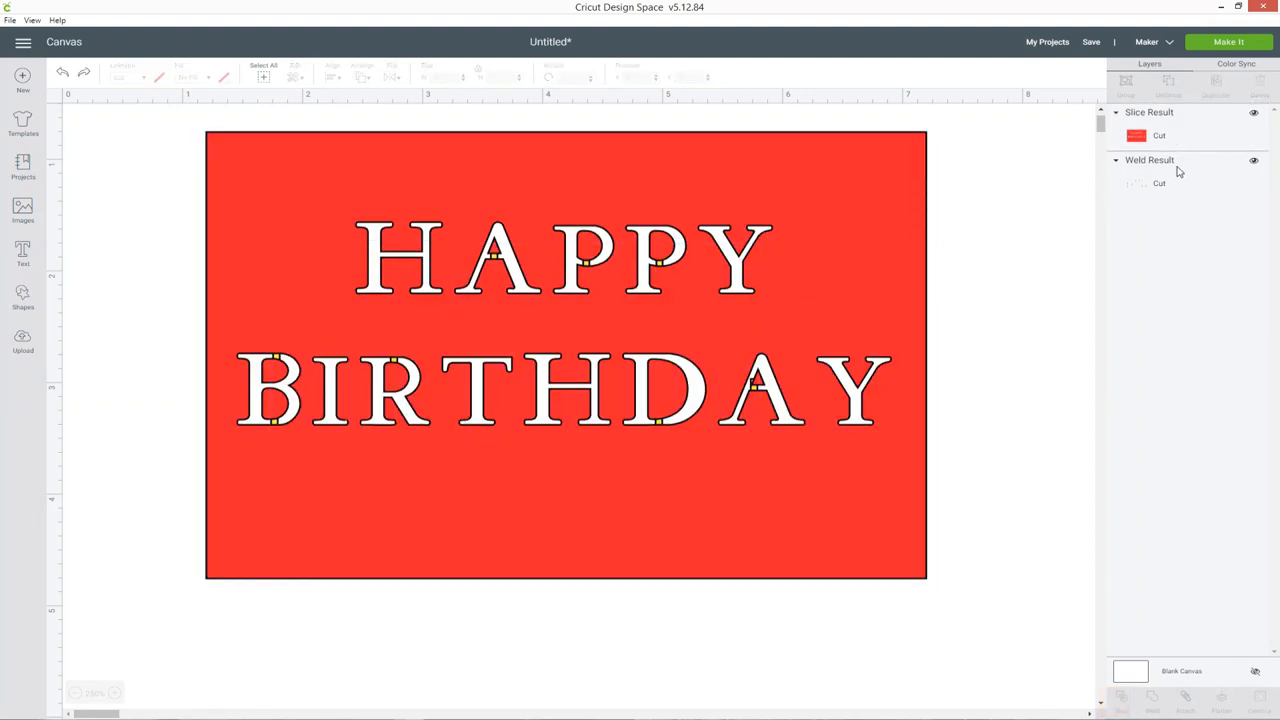
click(1160, 136)
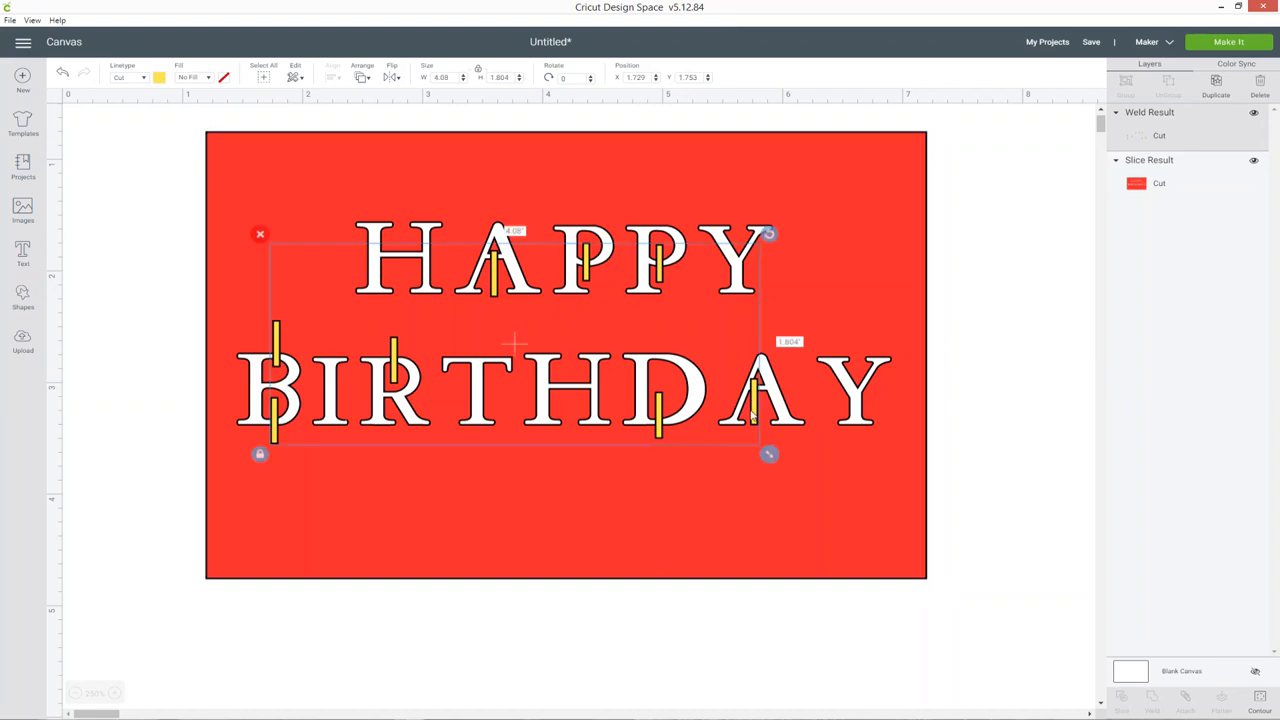
mouse_move(760, 408)
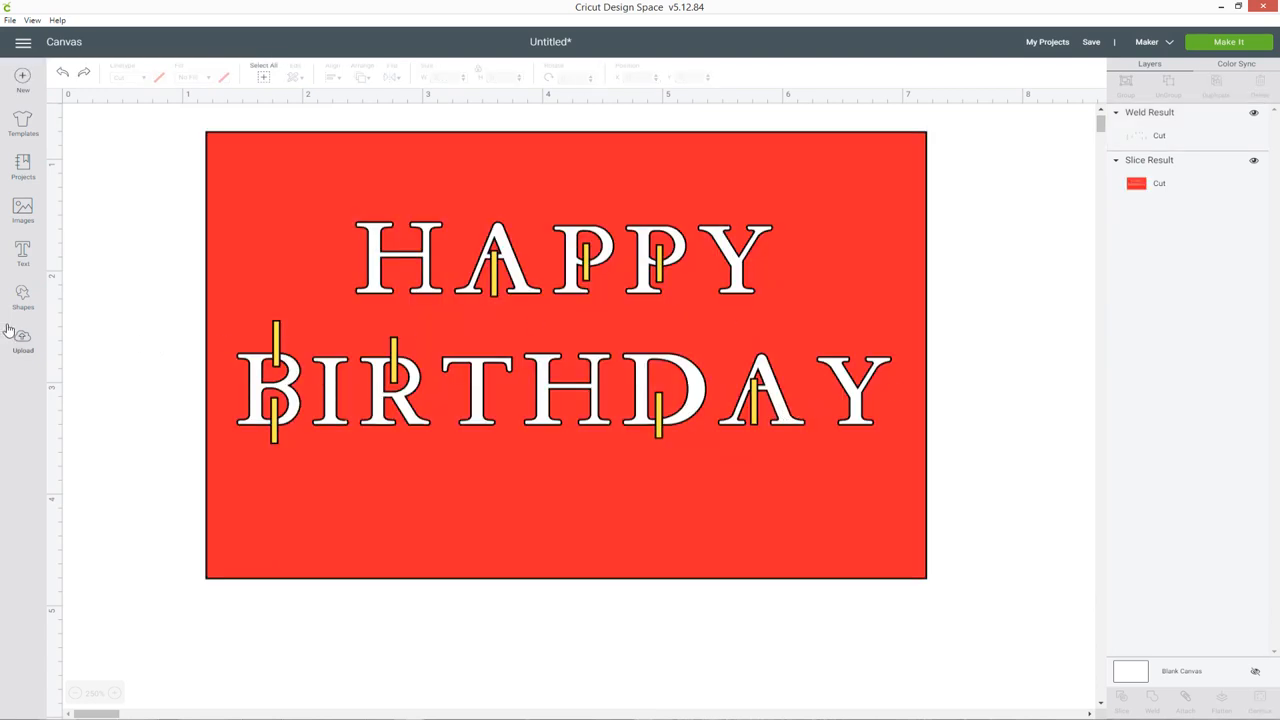
click(22, 292)
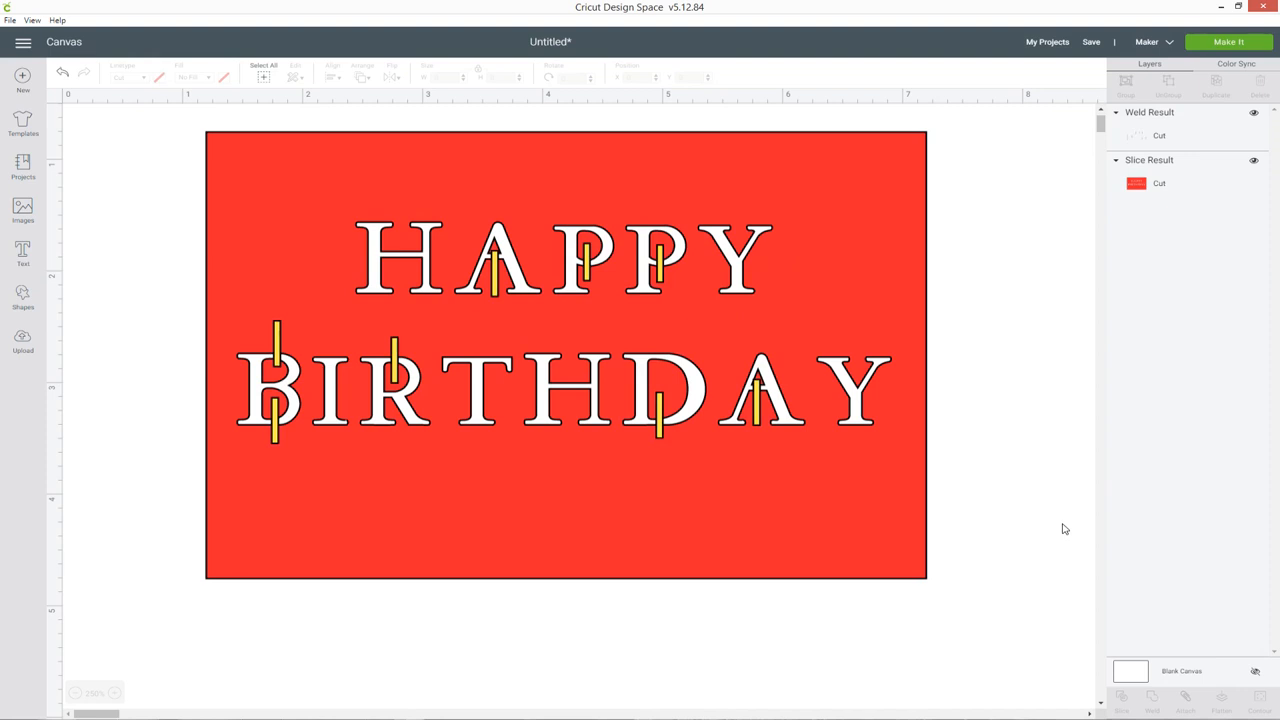
mouse_move(1130, 282)
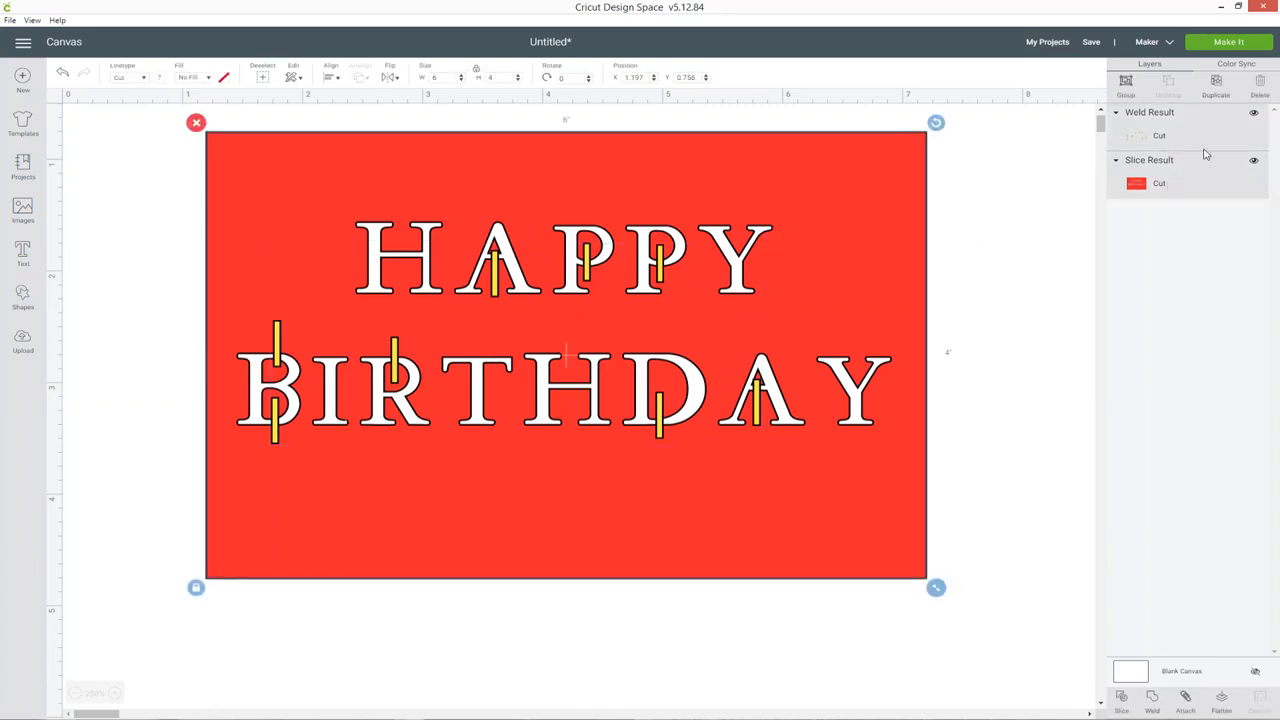
mouse_move(1164, 180)
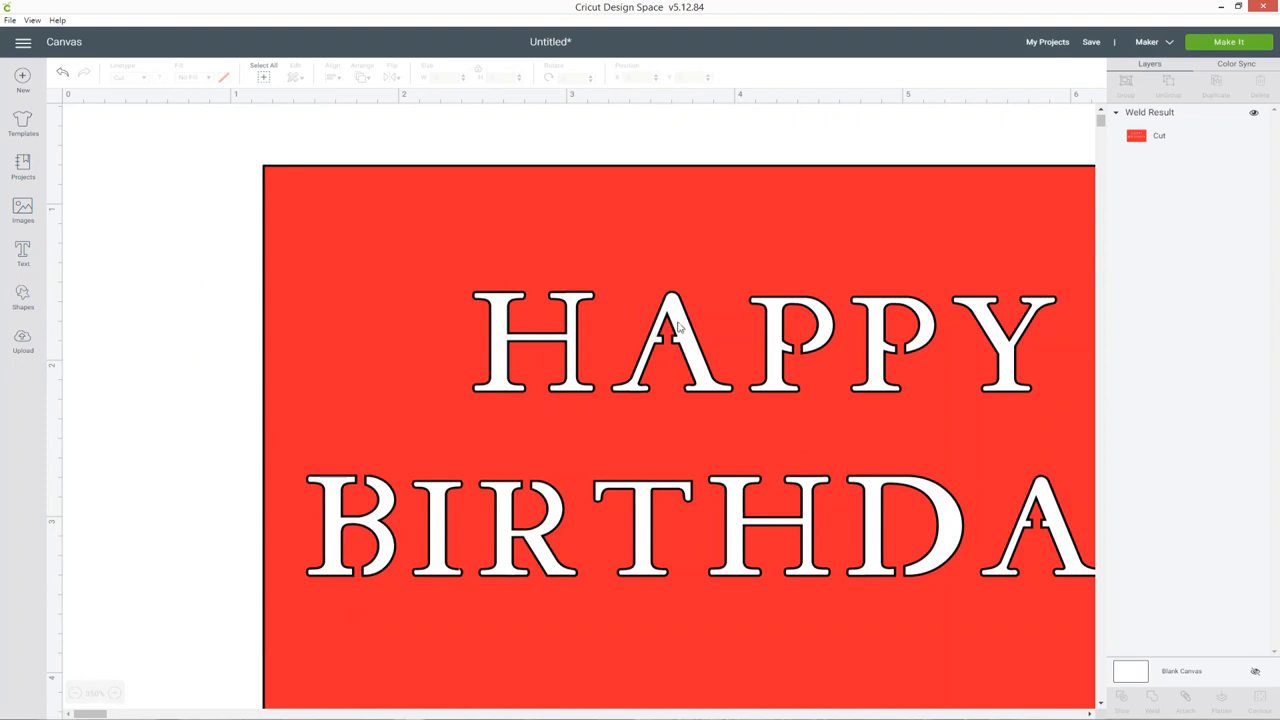
mouse_move(836, 380)
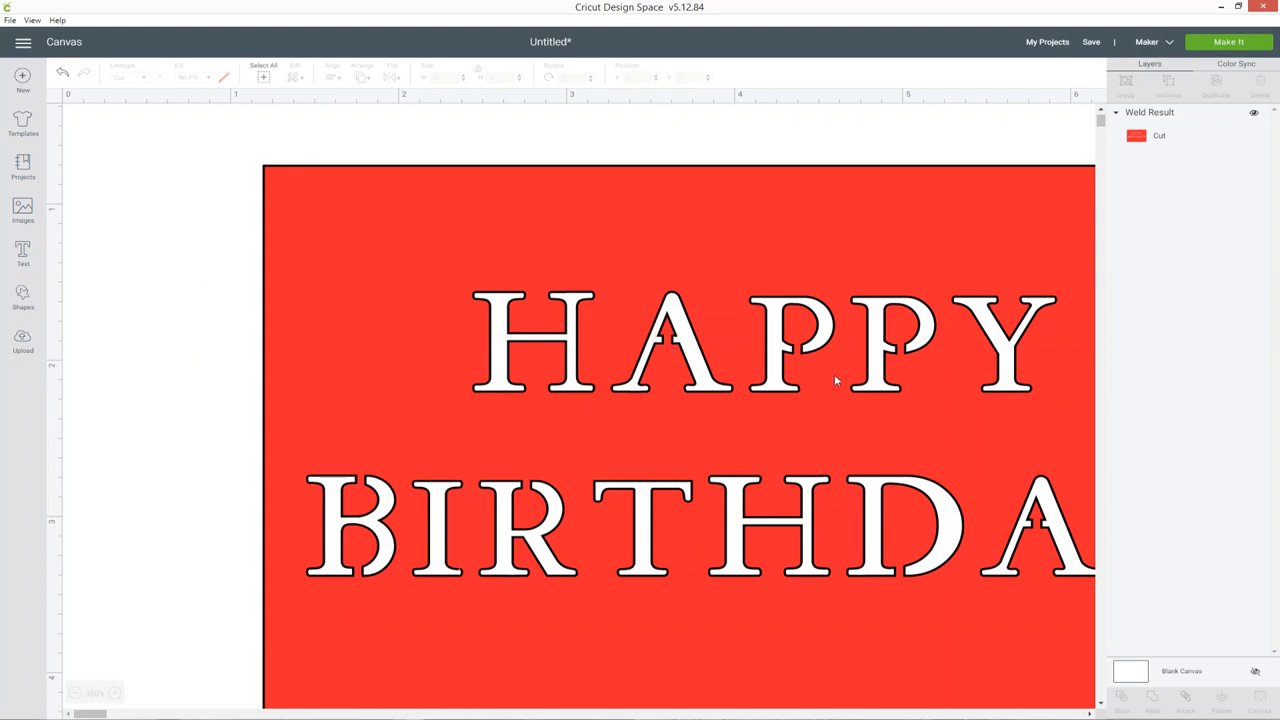
mouse_move(816, 354)
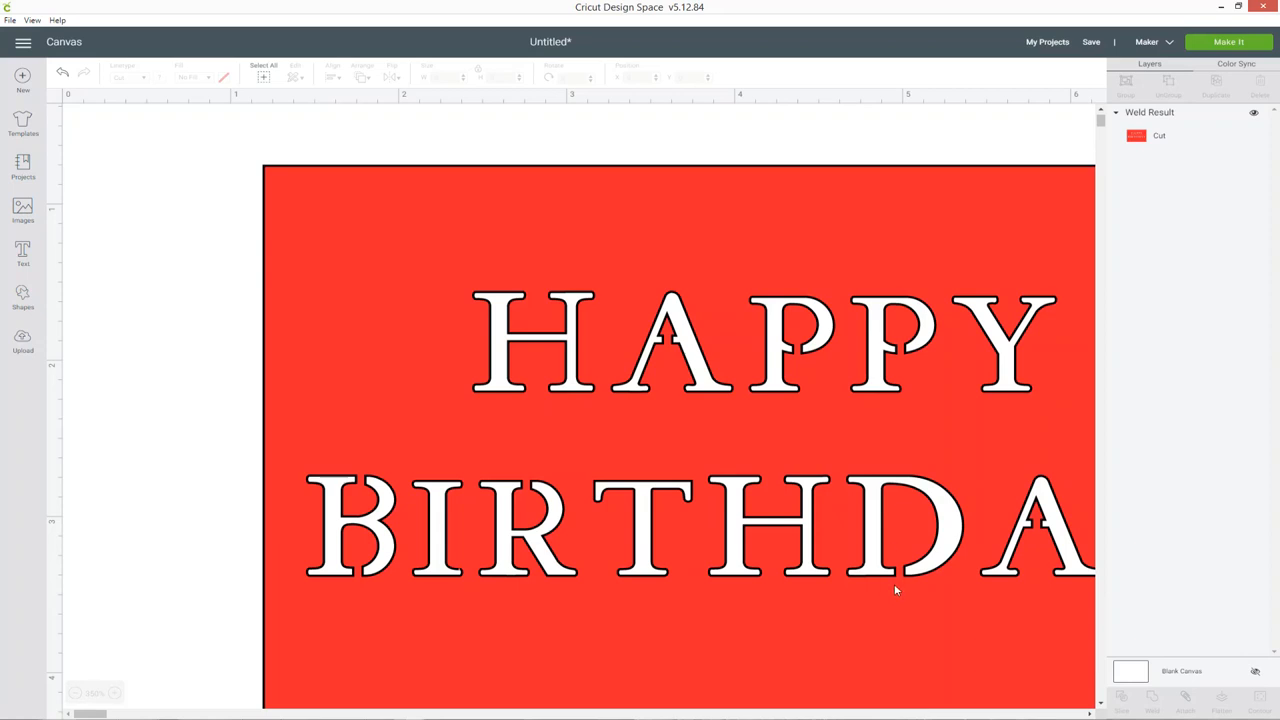
mouse_move(910, 518)
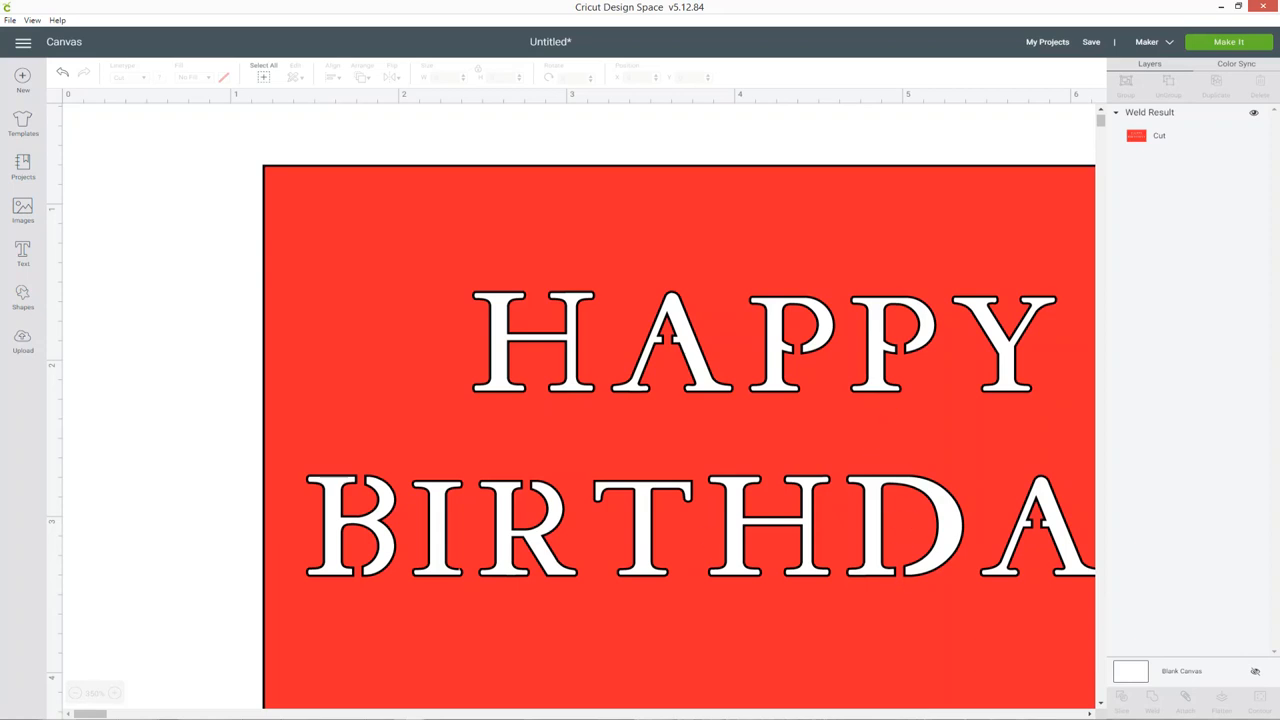
mouse_move(184, 504)
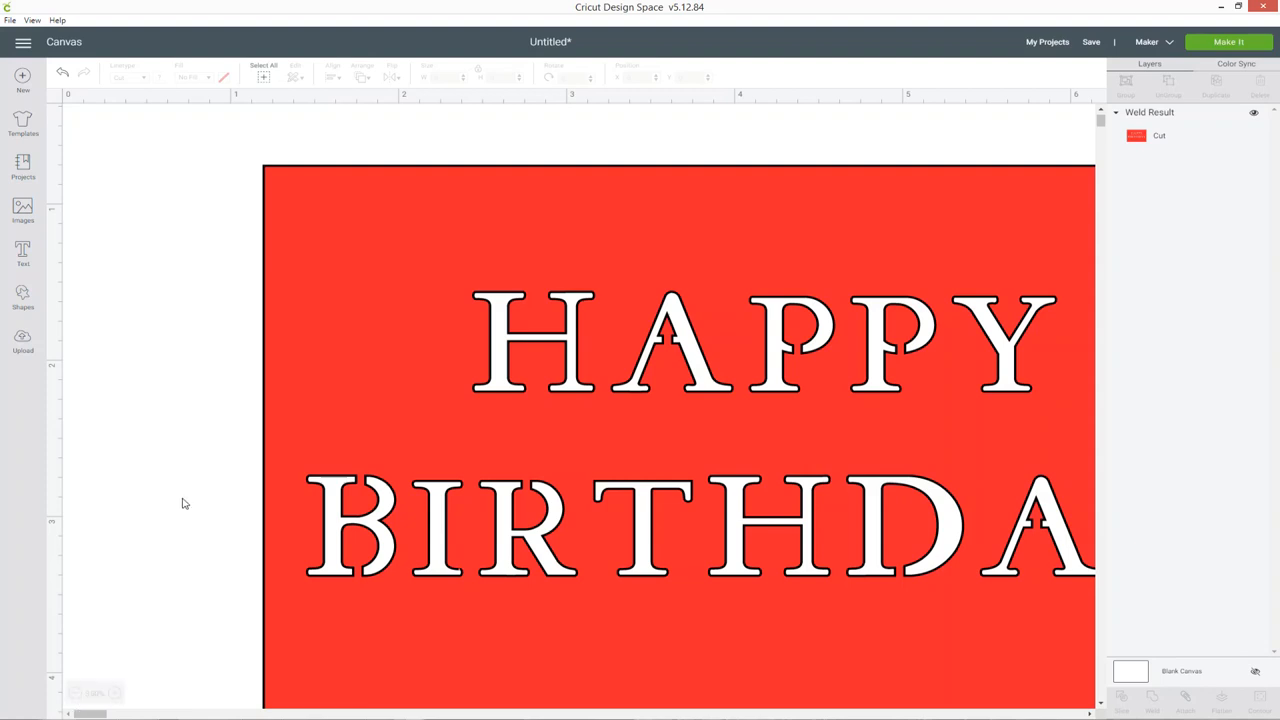